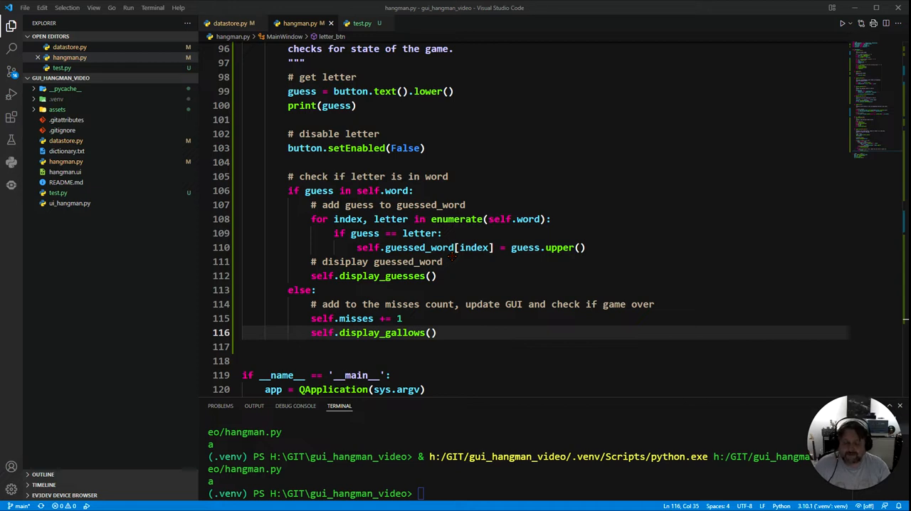
{"action": "mouse_move", "coordinate": [627, 288]}
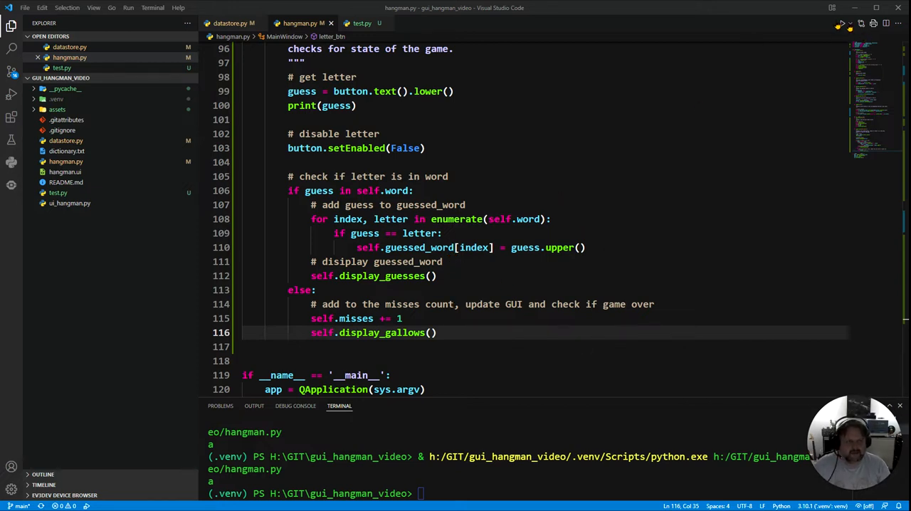
Run hangman.py to test it, close the game and return to the letter_btn handler.
{"action": "left_click", "coordinate": [840, 23]}
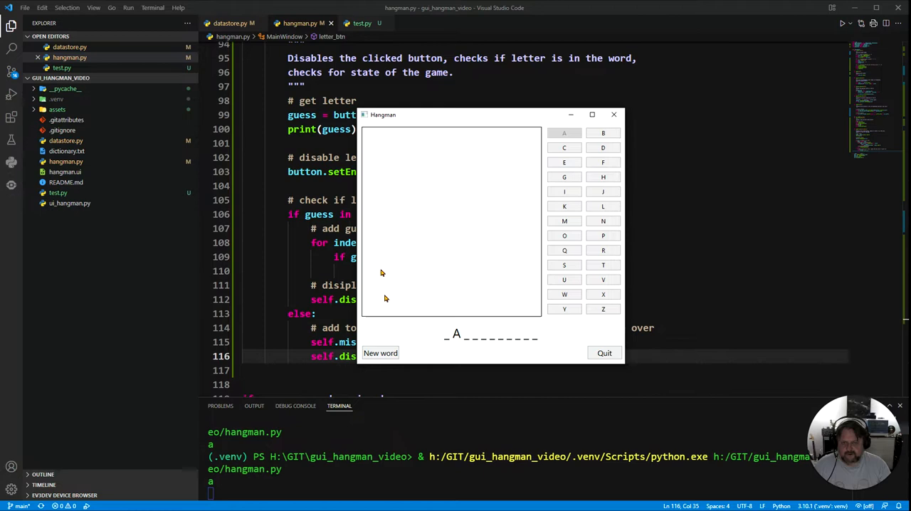
{"action": "mouse_move", "coordinate": [509, 281]}
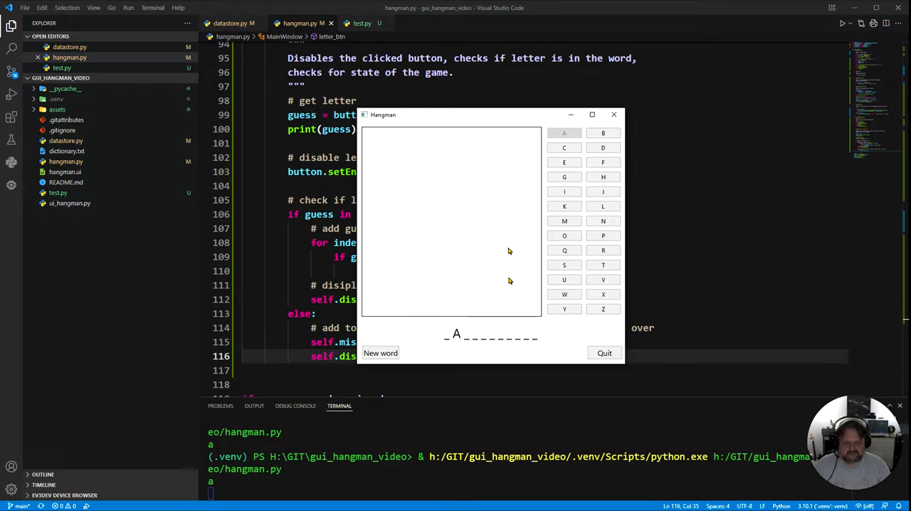
{"action": "left_click", "coordinate": [614, 114]}
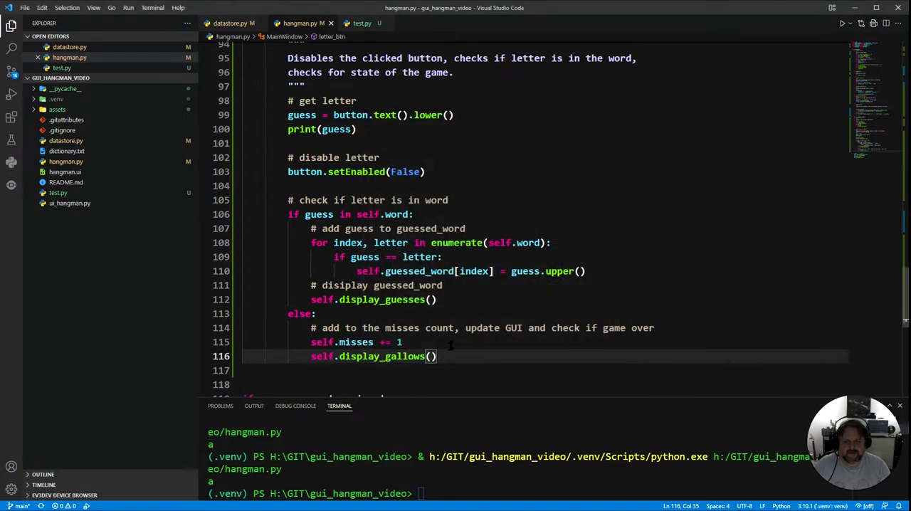
{"action": "scroll", "scroll_direction": "down", "scroll_amount": 3}
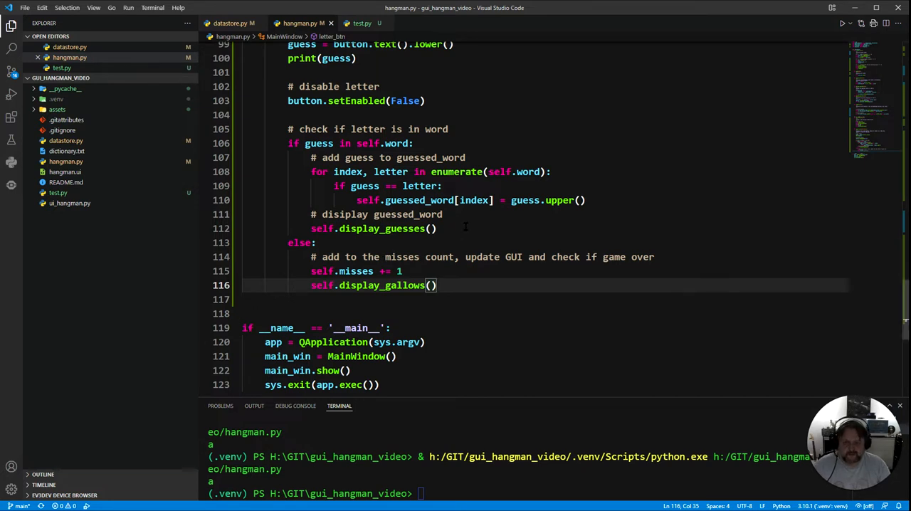
{"action": "left_click", "coordinate": [430, 227]}
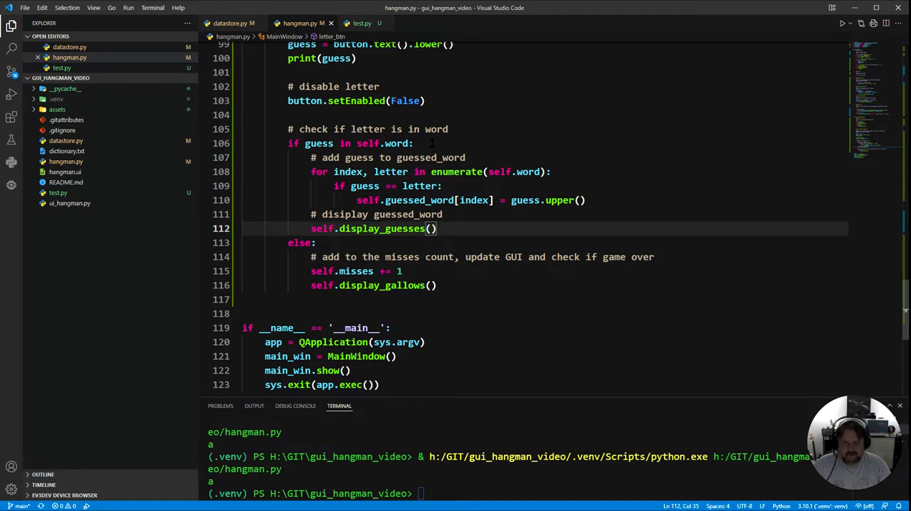
{"action": "scroll", "scroll_direction": "up", "scroll_amount": 3}
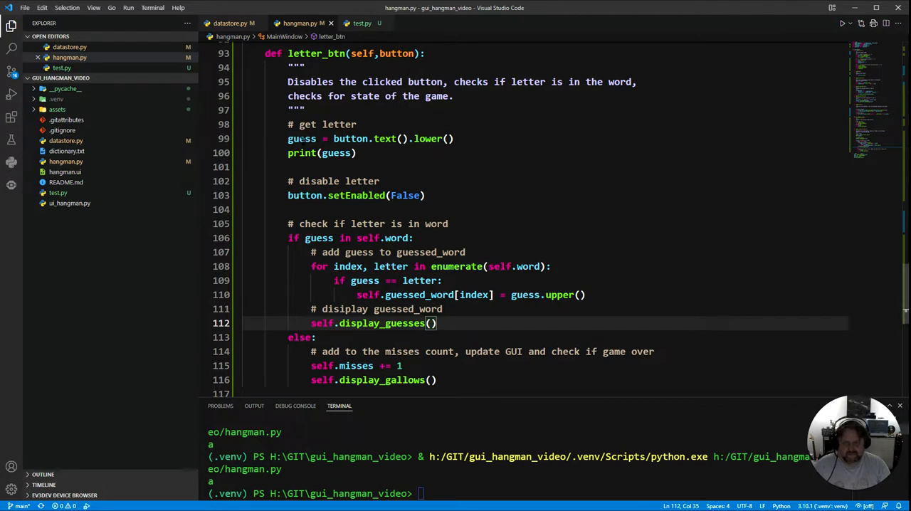
{"action": "mouse_move", "coordinate": [302, 139]}
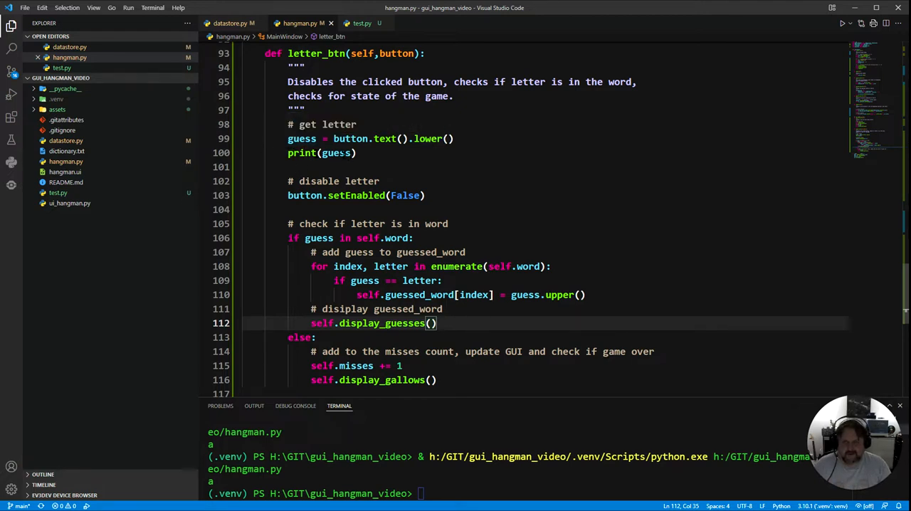
Remove the print(guess) debug line from letter_btn, ending at the display_guesses call.
{"action": "left_click", "coordinate": [356, 152]}
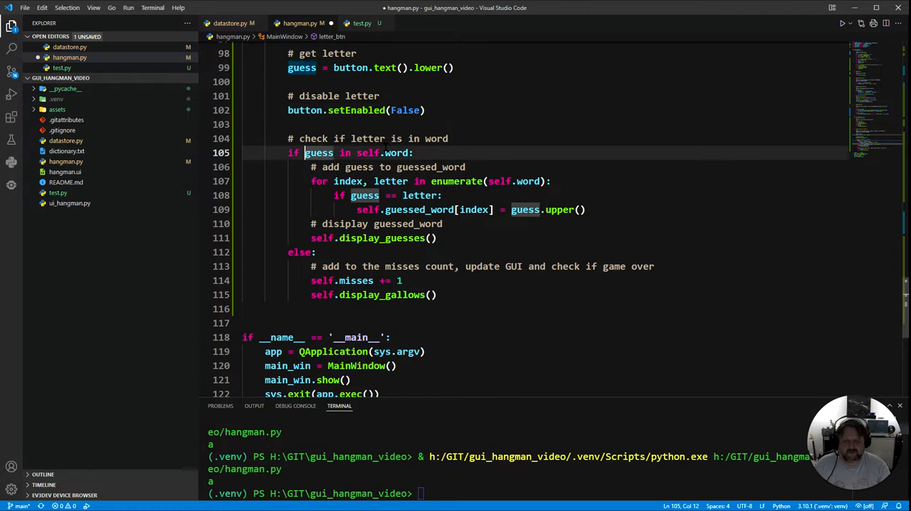
{"action": "left_click", "coordinate": [396, 153]}
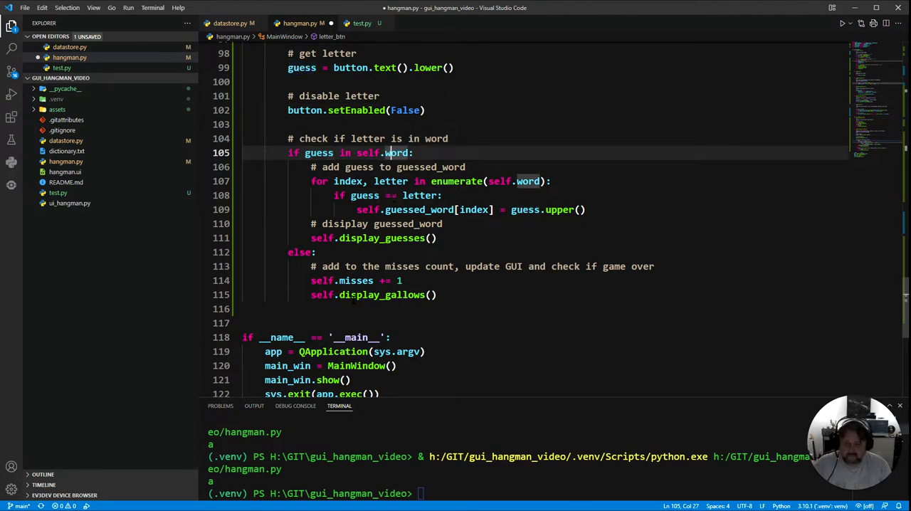
{"action": "left_click", "coordinate": [433, 237]}
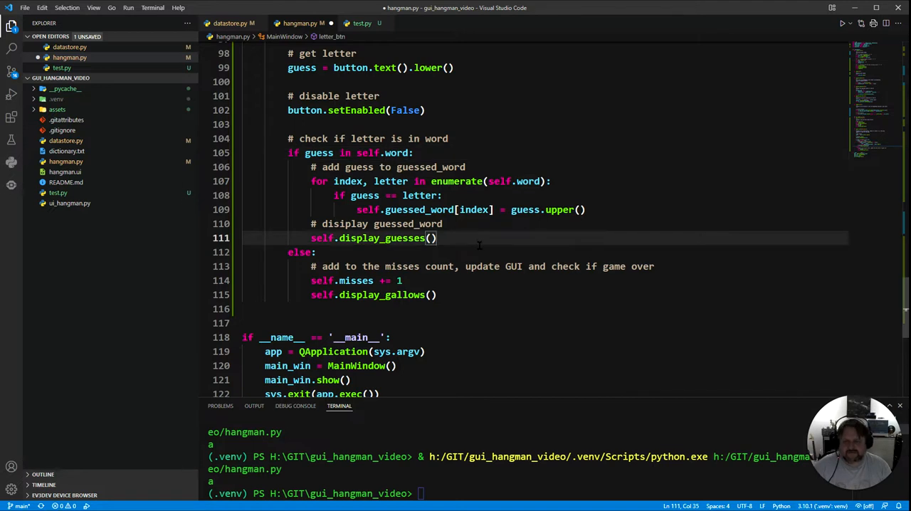
Add a '# check for win' comment and if "_" not in self.guessed_word: after display_guesses.
{"action": "key", "text": "Enter"}
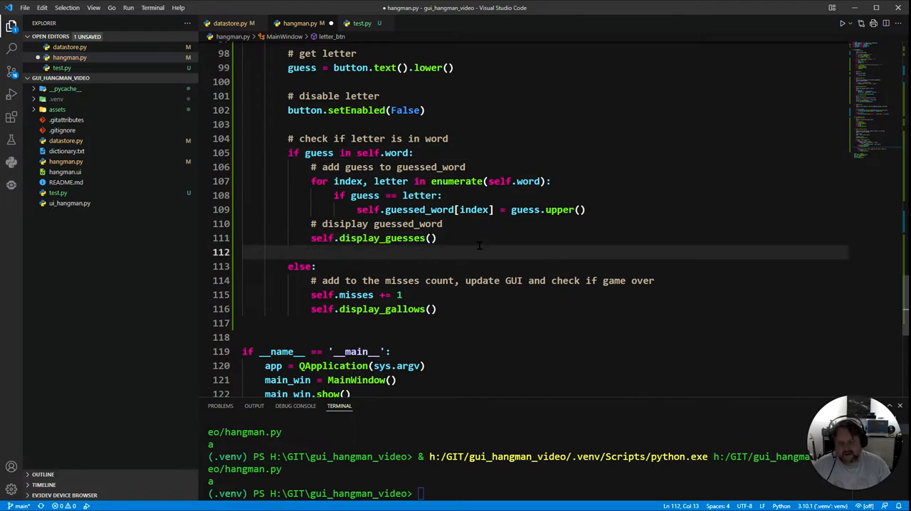
{"action": "type", "text": "#"}
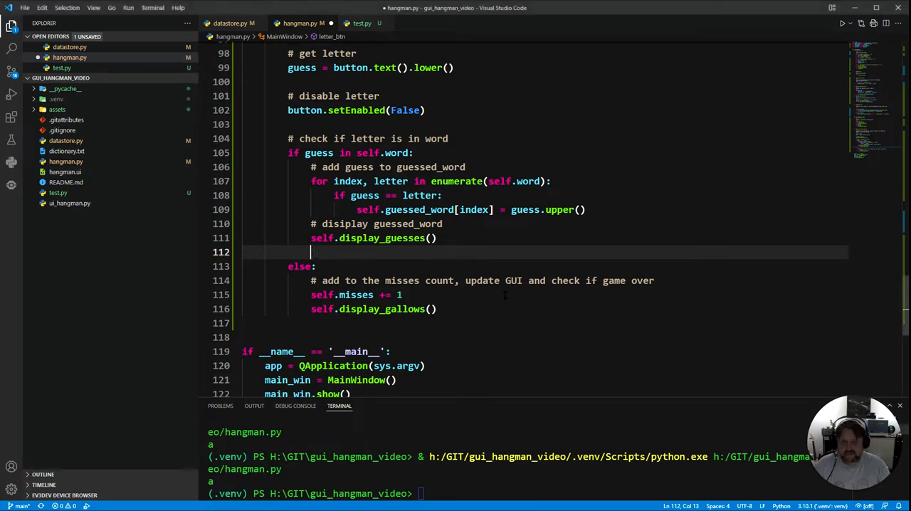
{"action": "type", "text": "if \"_\" not in self.guessed_word:"}
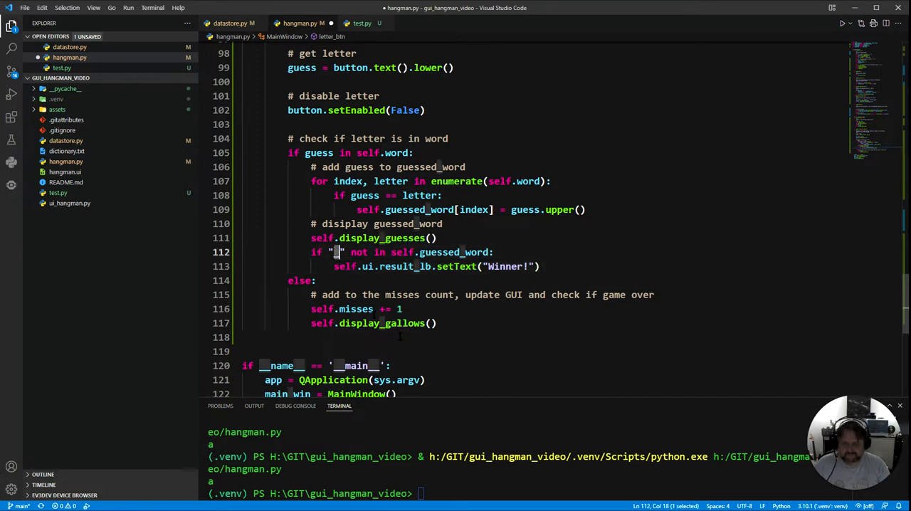
{"action": "key", "text": "Enter"}
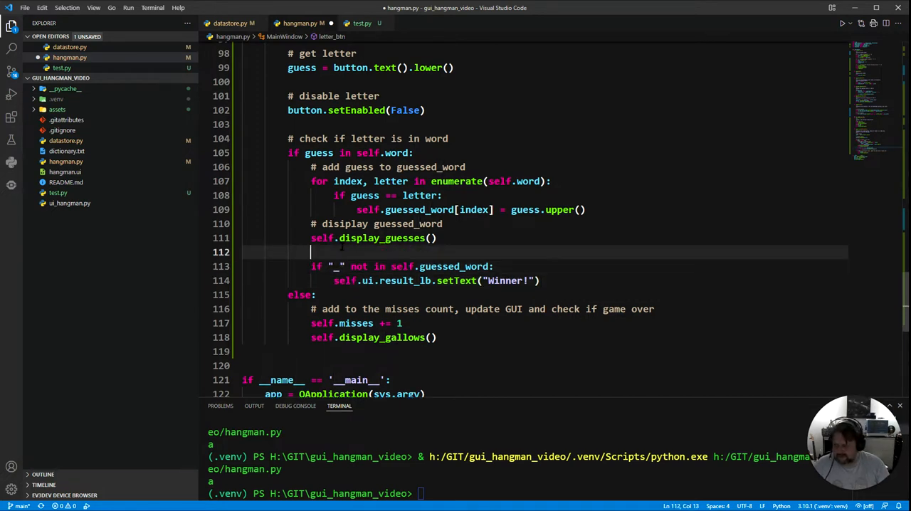
{"action": "type", "text": "# check"}
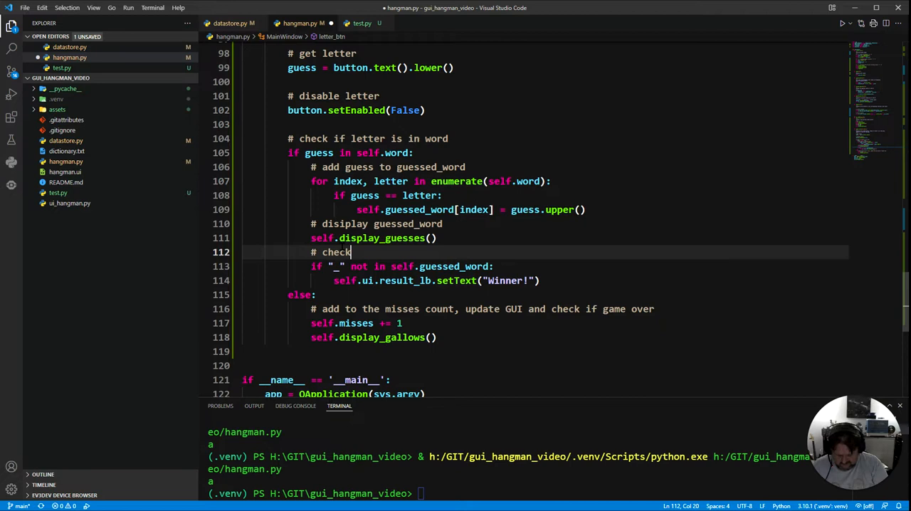
{"action": "type", "text": "for win"}
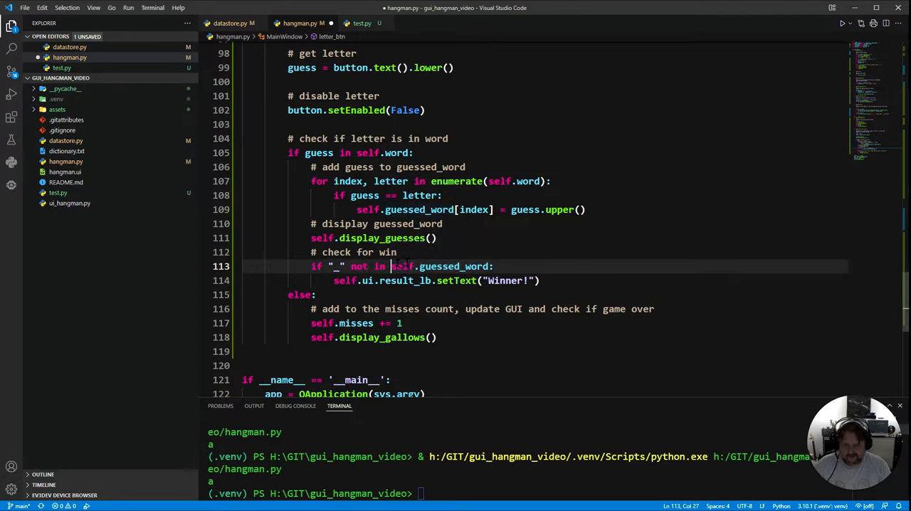
Make the win check set self.ui.result_lb text to "Winner!".
{"action": "double_click", "coordinate": [440, 265]}
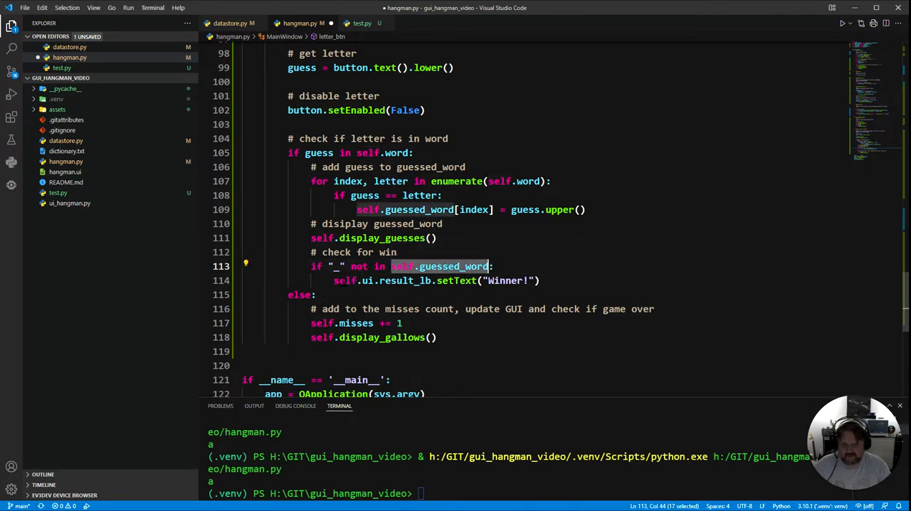
{"action": "left_click", "coordinate": [345, 280]}
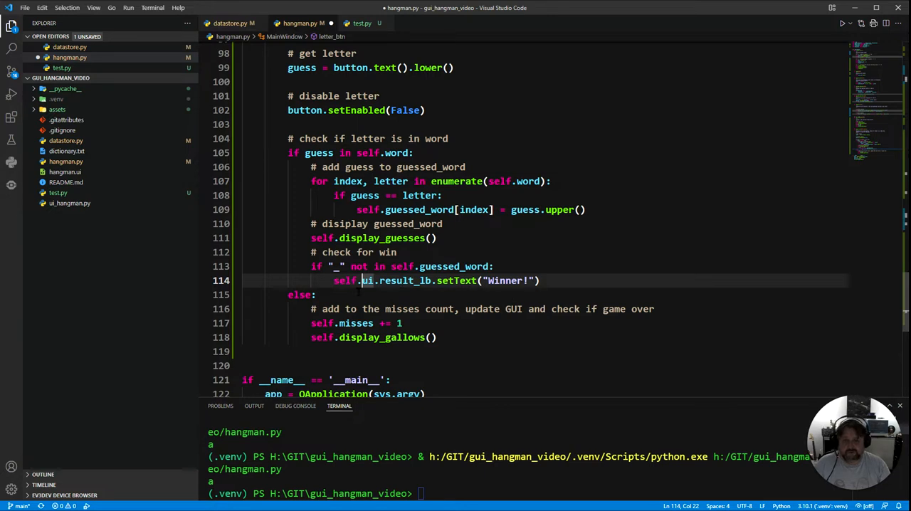
{"action": "mouse_move", "coordinate": [369, 281]}
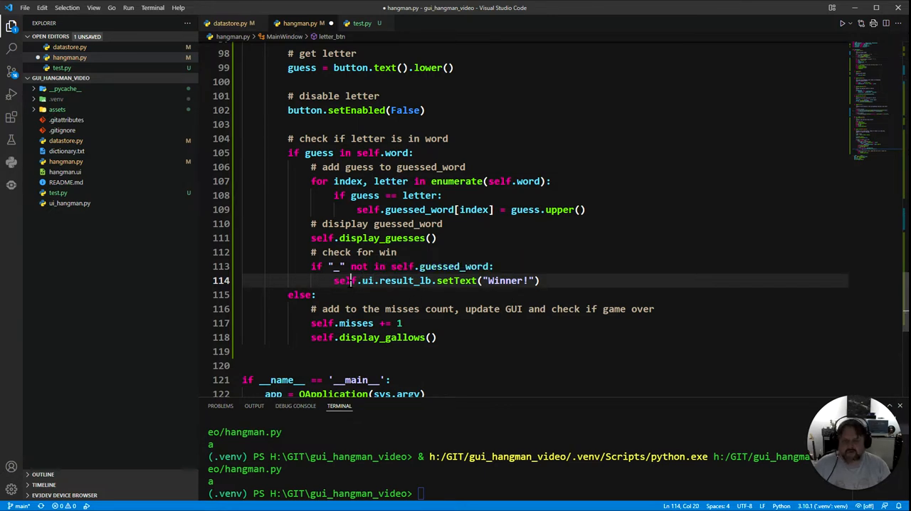
{"action": "double_click", "coordinate": [406, 280]}
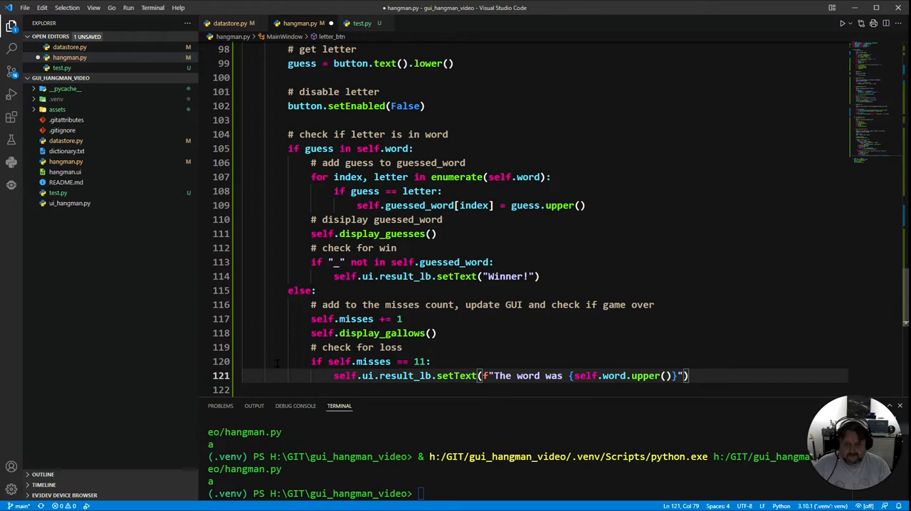
Add a loss check: after 11 misses set result_lb to f"The word was {self.word.upper()}".
{"action": "scroll", "scroll_direction": "down", "scroll_amount": 3}
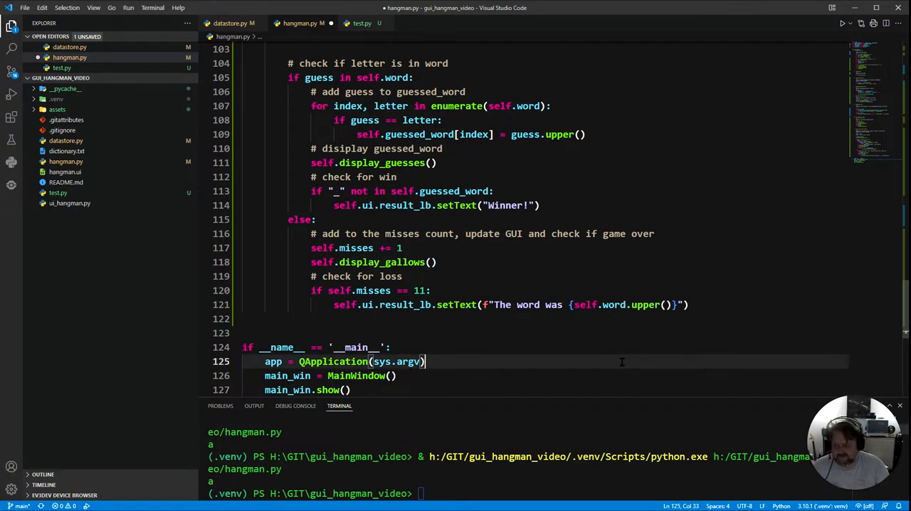
{"action": "left_click", "coordinate": [687, 305]}
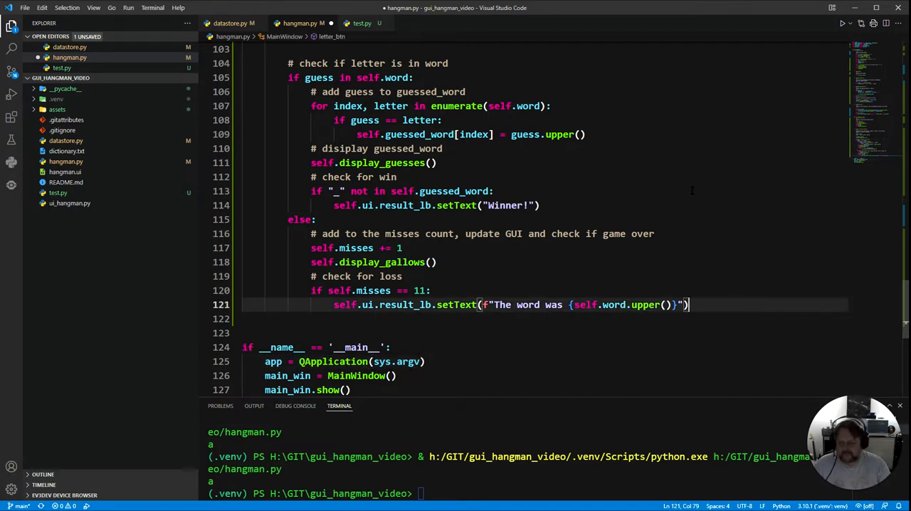
Close the running hangman game and scroll back up to the signals method.
{"action": "scroll", "scroll_direction": "down", "scroll_amount": 3}
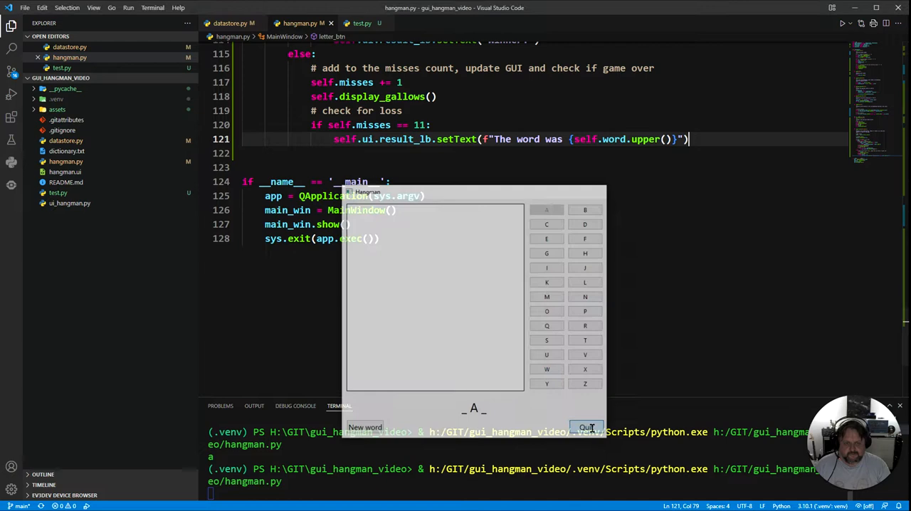
{"action": "left_click", "coordinate": [587, 427]}
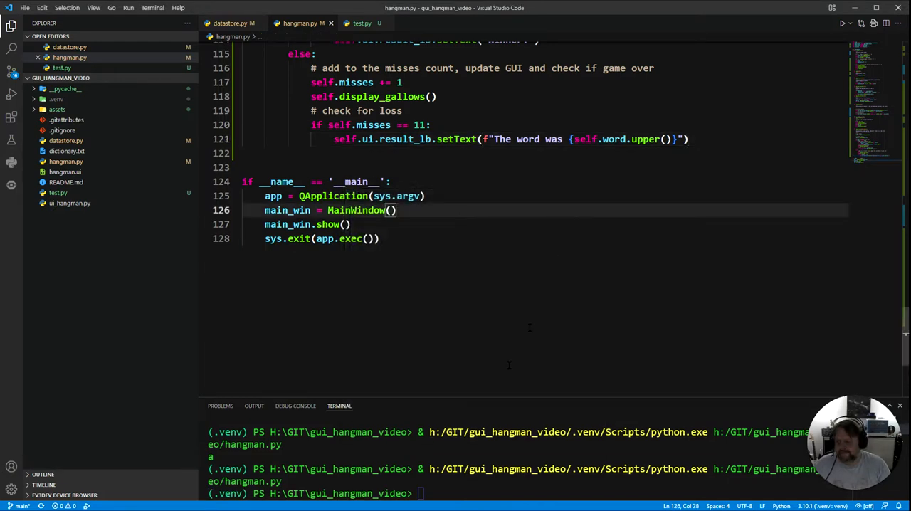
{"action": "scroll", "scroll_direction": "up", "scroll_amount": 3}
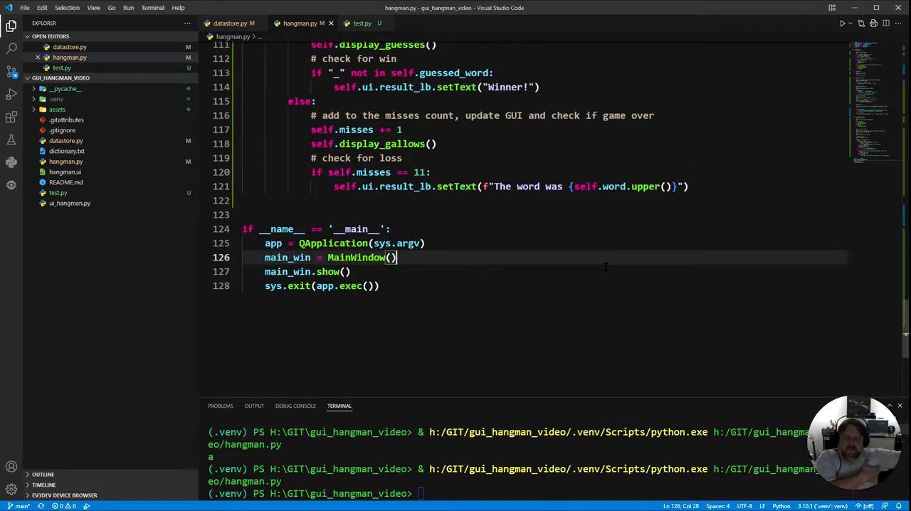
{"action": "scroll", "scroll_direction": "up", "scroll_amount": 3}
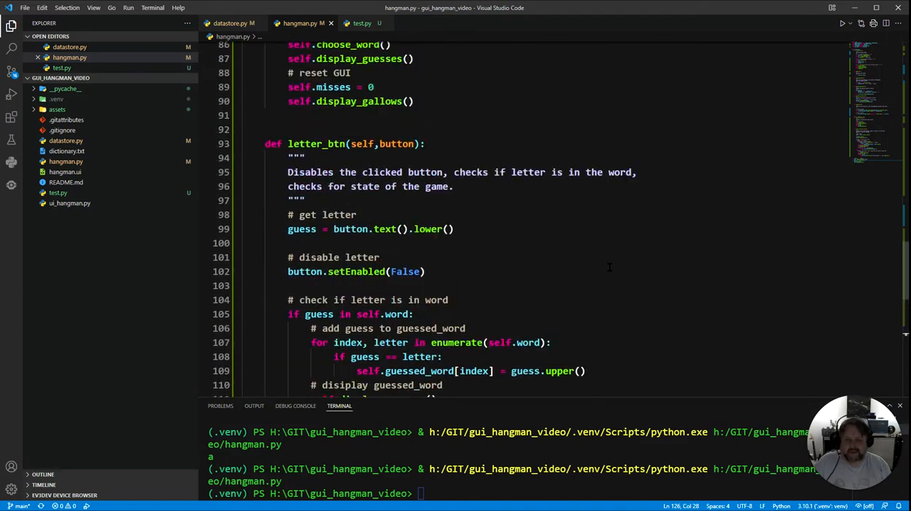
{"action": "scroll", "scroll_direction": "up", "scroll_amount": 3}
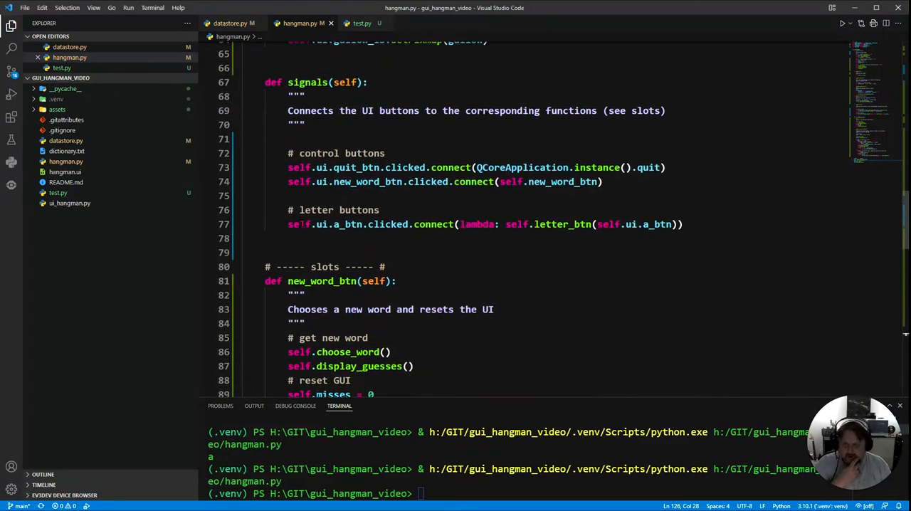
Duplicate the a-button connection line so every letter button a to z connects to letter_btn.
{"action": "triple_click", "coordinate": [484, 225]}
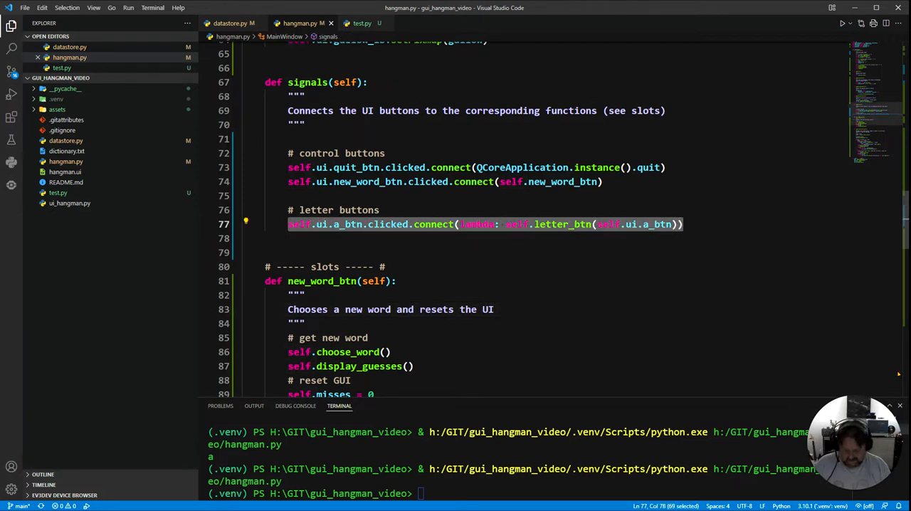
{"action": "key", "text": "Enter"}
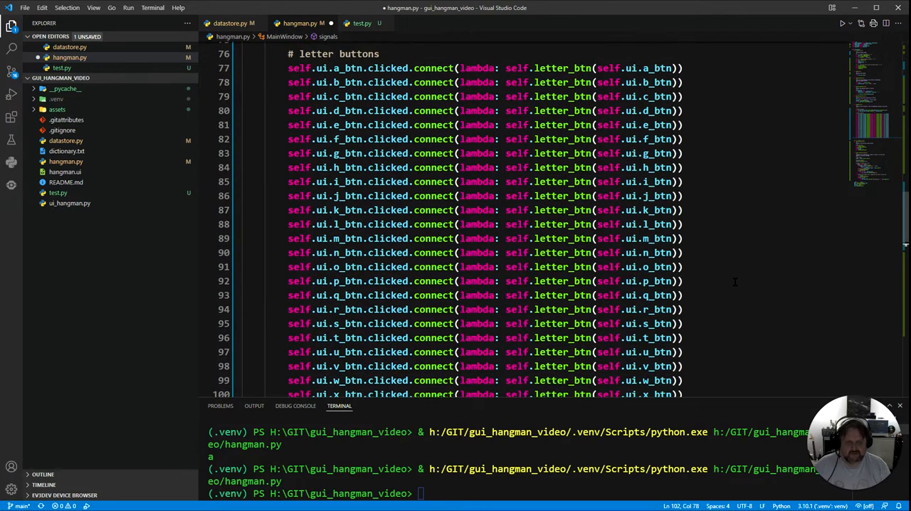
{"action": "scroll", "scroll_direction": "down", "scroll_amount": 3}
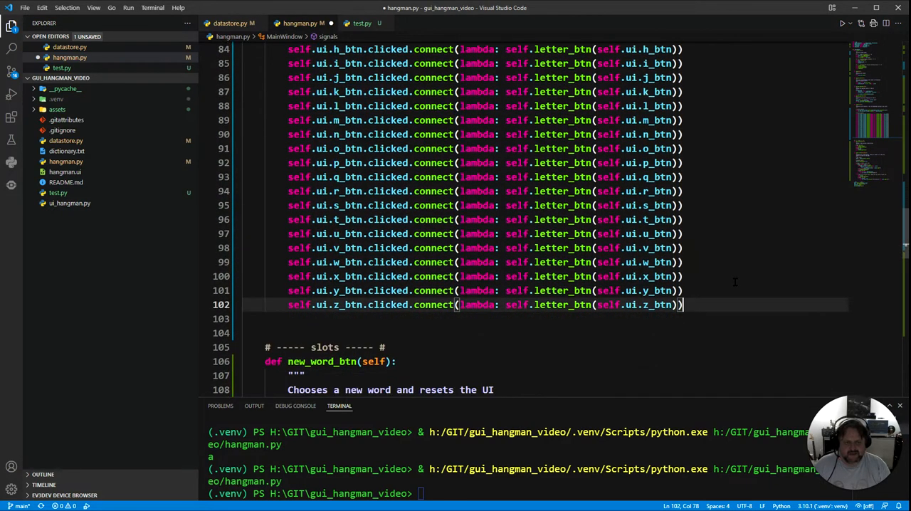
{"action": "scroll", "scroll_direction": "down", "scroll_amount": 3}
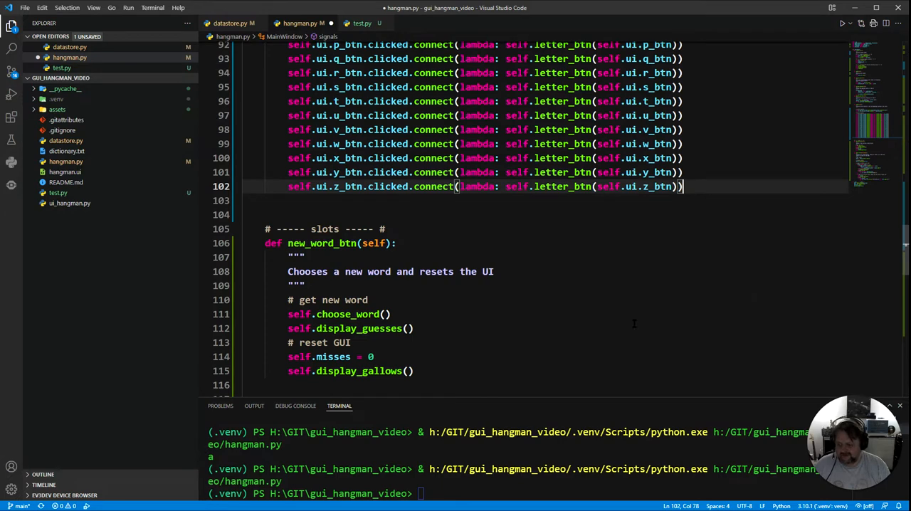
{"action": "mouse_move", "coordinate": [635, 323]}
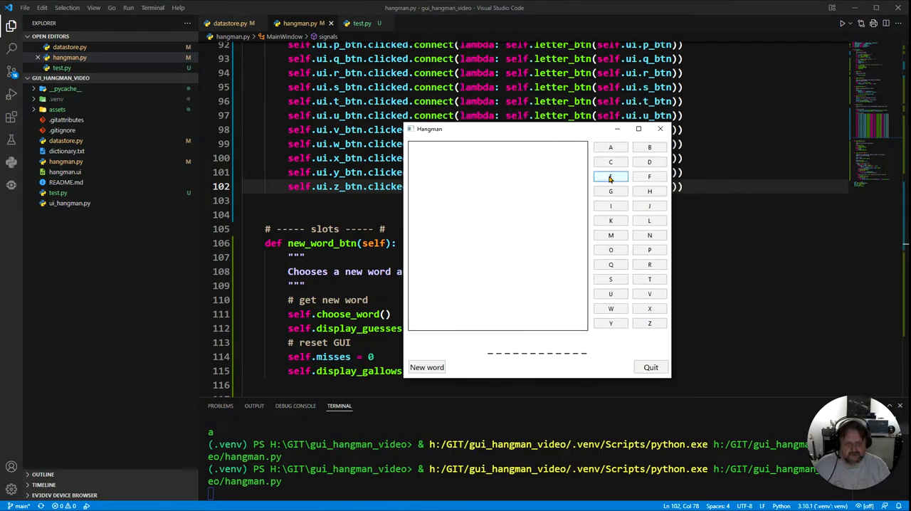
Guess letters to complete INSTALLATION and win, then start a new word.
{"action": "left_click", "coordinate": [611, 176]}
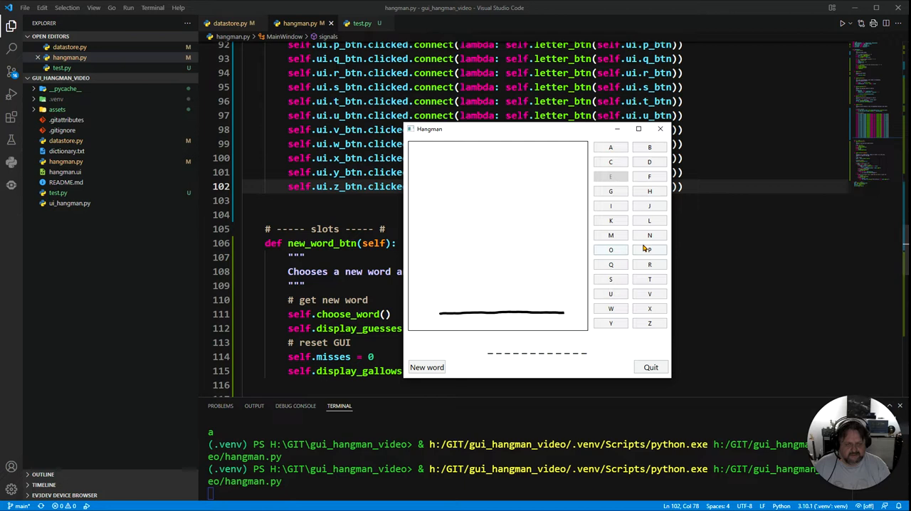
{"action": "left_click", "coordinate": [611, 146]}
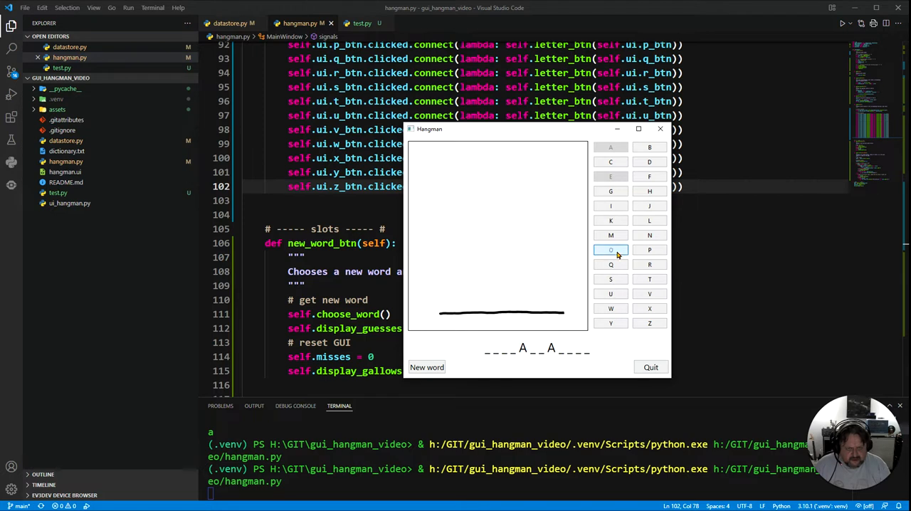
{"action": "left_click", "coordinate": [610, 250]}
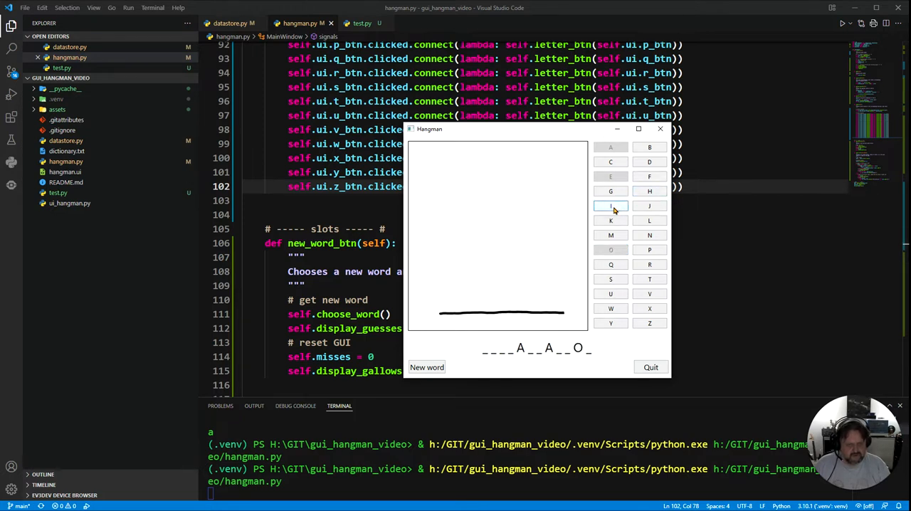
{"action": "mouse_move", "coordinate": [650, 265]}
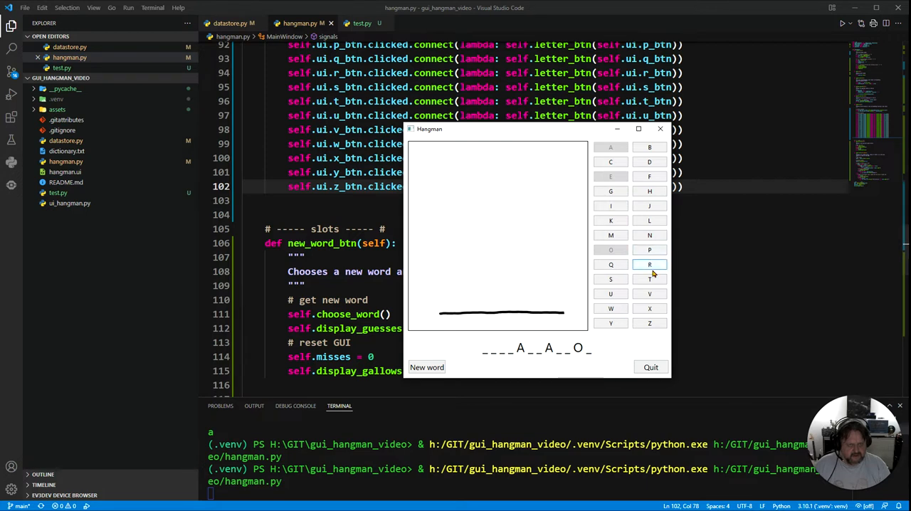
{"action": "left_click", "coordinate": [650, 279]}
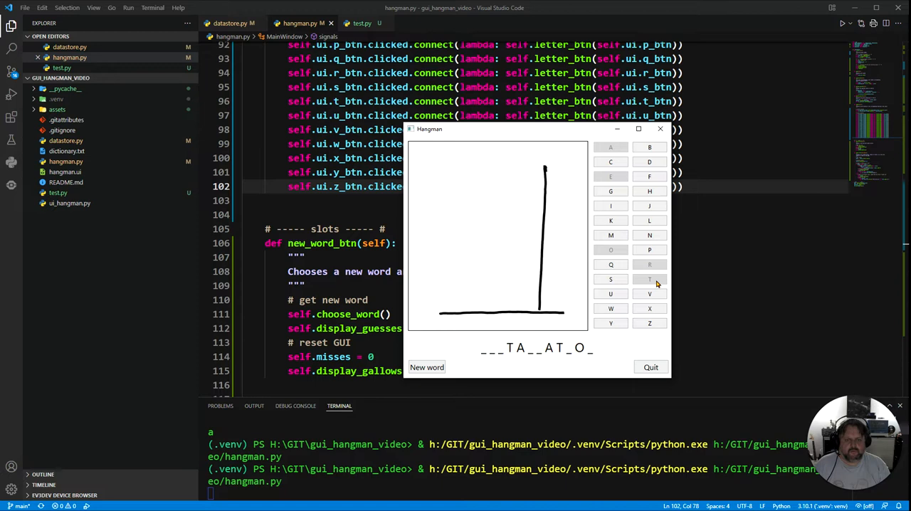
{"action": "mouse_move", "coordinate": [650, 205]}
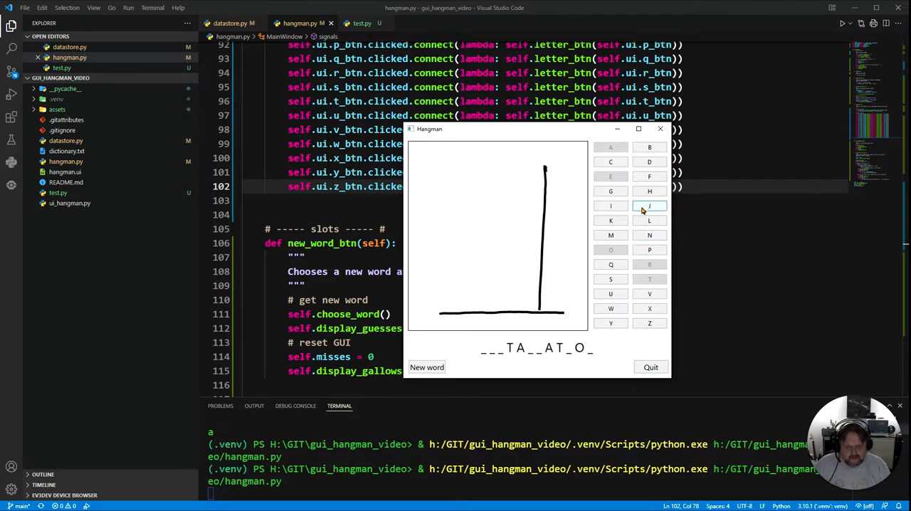
{"action": "mouse_move", "coordinate": [650, 162]}
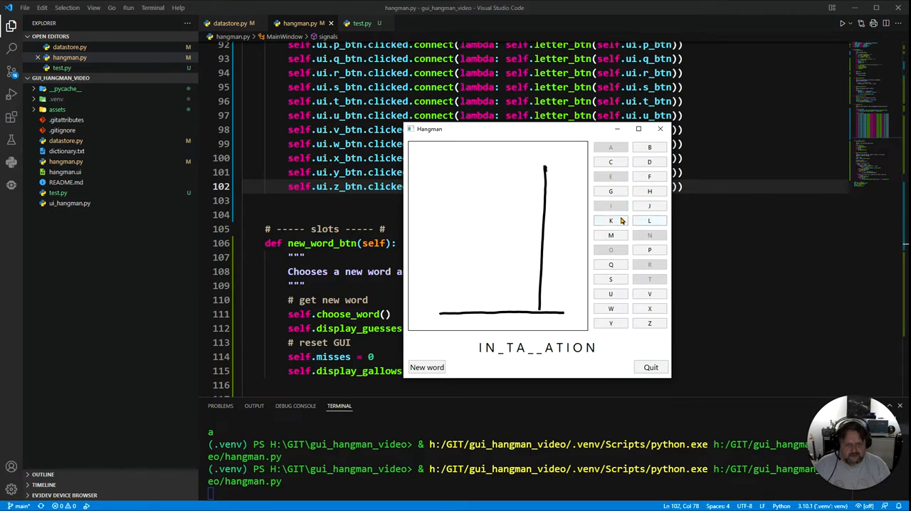
{"action": "mouse_move", "coordinate": [650, 308]}
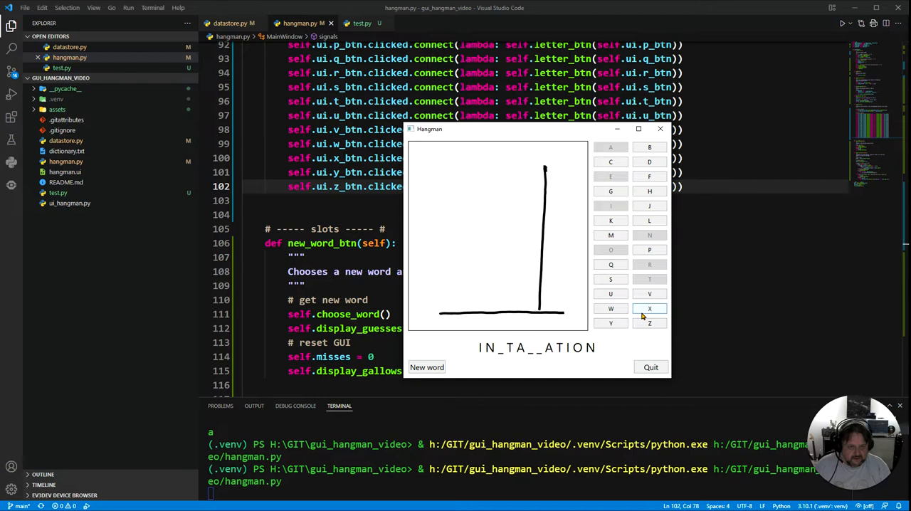
{"action": "mouse_move", "coordinate": [665, 310]}
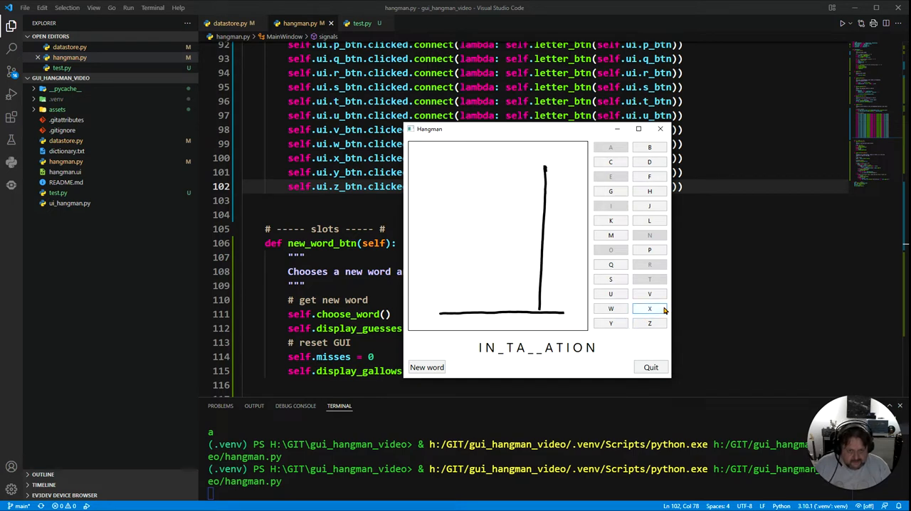
{"action": "left_click", "coordinate": [609, 279]}
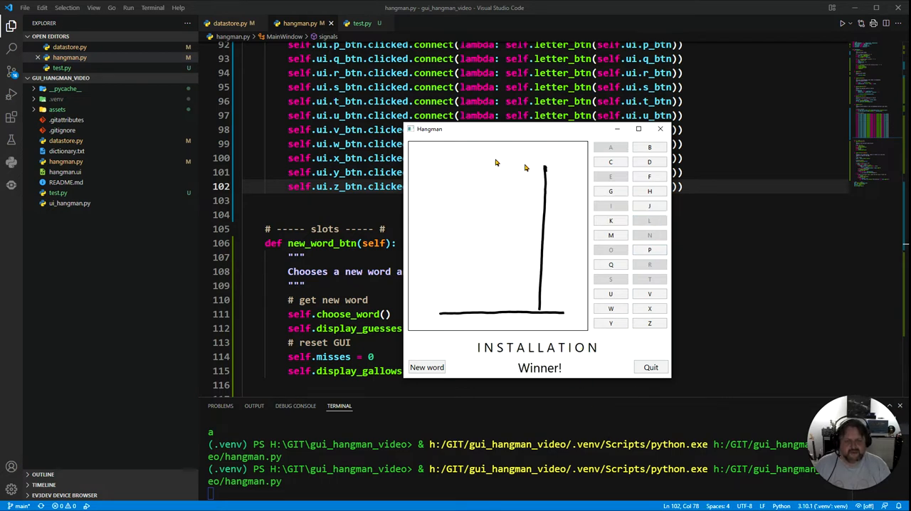
{"action": "mouse_move", "coordinate": [517, 376]}
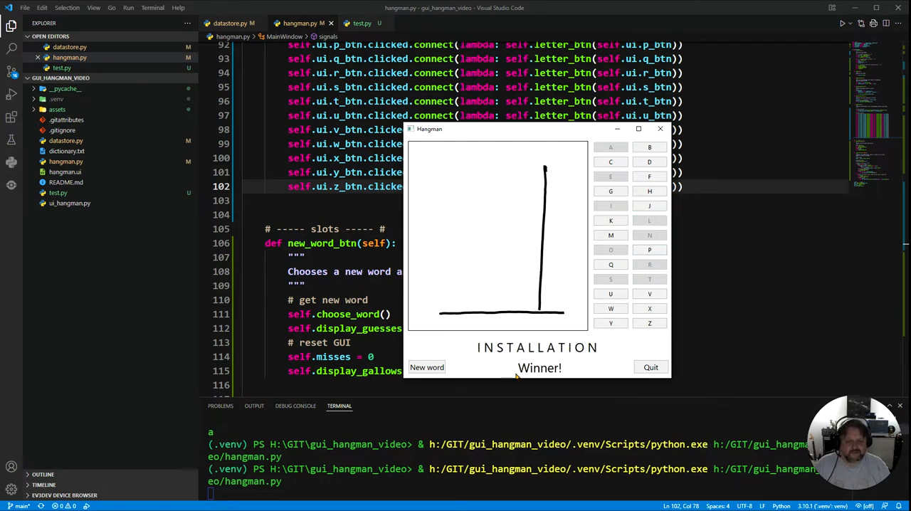
{"action": "left_click", "coordinate": [427, 367]}
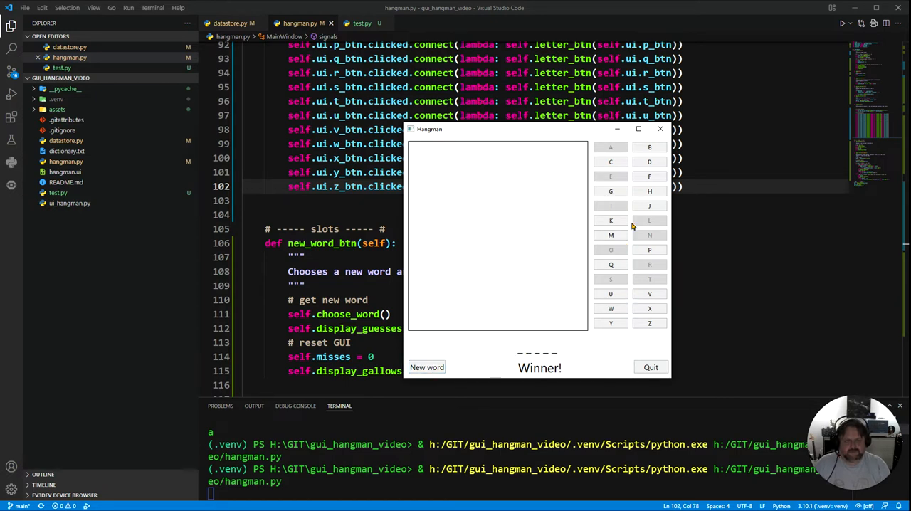
{"action": "mouse_move", "coordinate": [610, 234]}
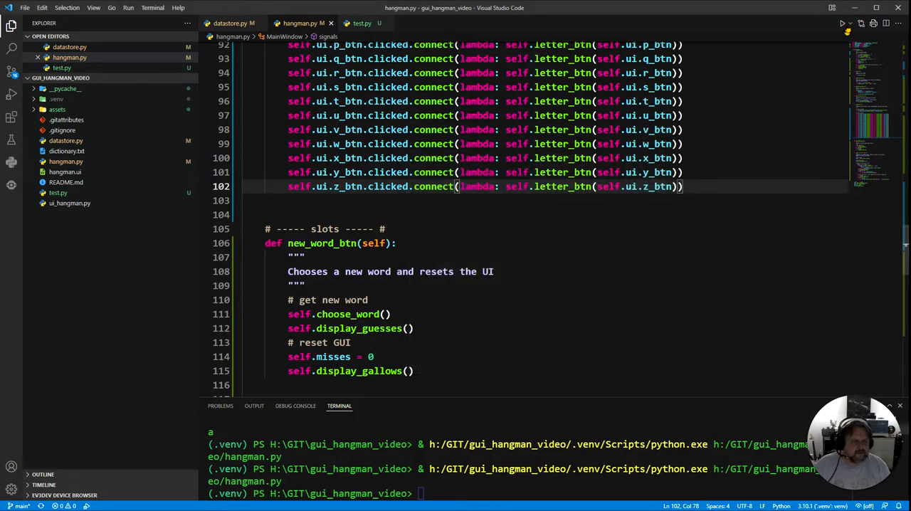
Relaunch the game and make wrong guesses until the round is lost, revealing LIMITS.
{"action": "left_click", "coordinate": [843, 23]}
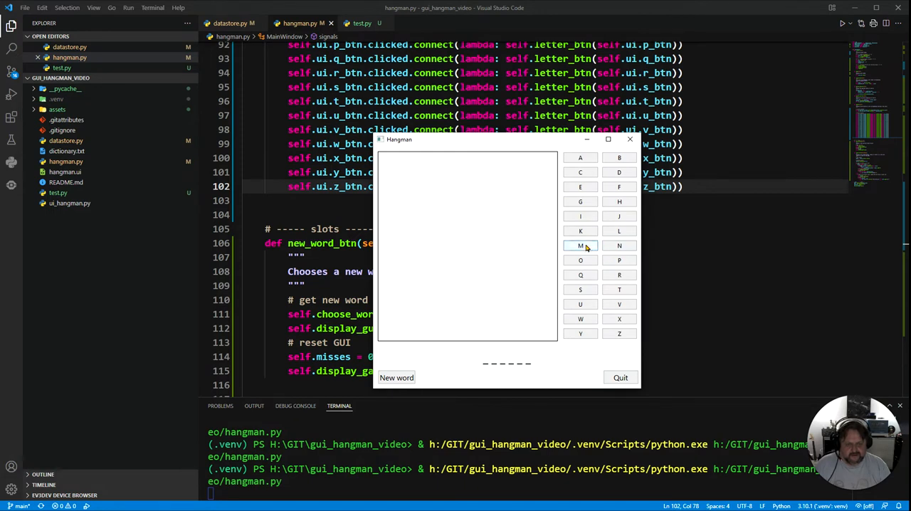
{"action": "left_click", "coordinate": [581, 245]}
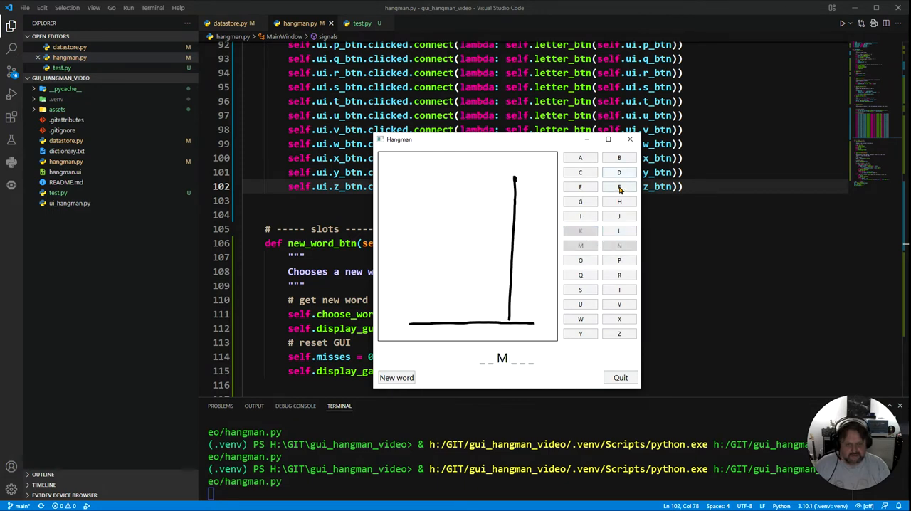
{"action": "left_click", "coordinate": [581, 291]}
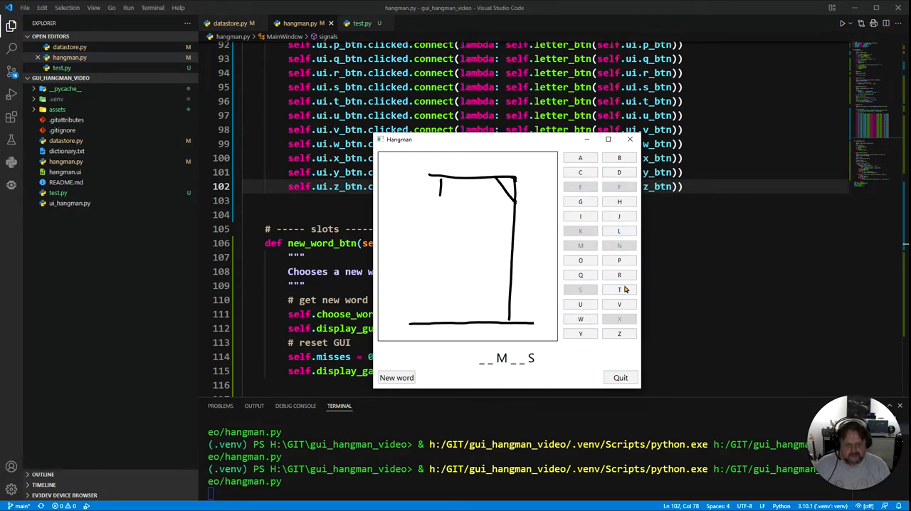
{"action": "left_click", "coordinate": [618, 290]}
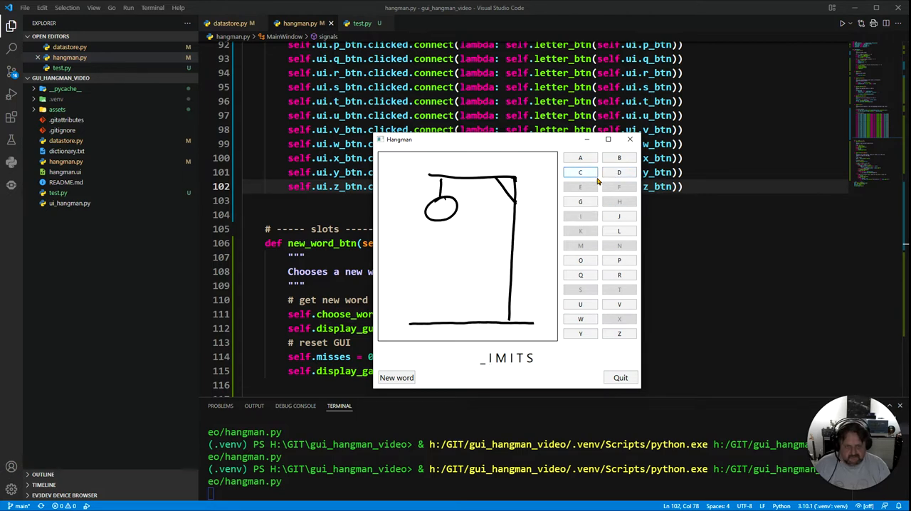
{"action": "left_click", "coordinate": [581, 172]}
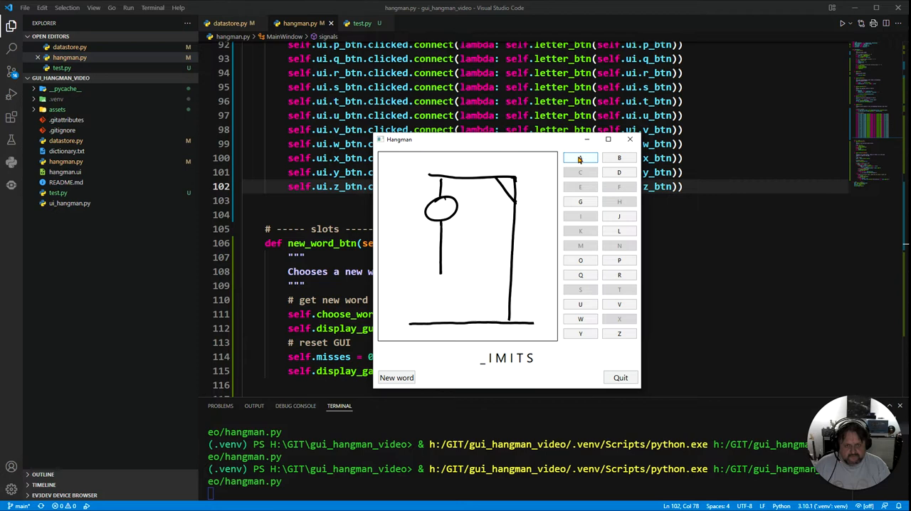
{"action": "left_click", "coordinate": [581, 156]}
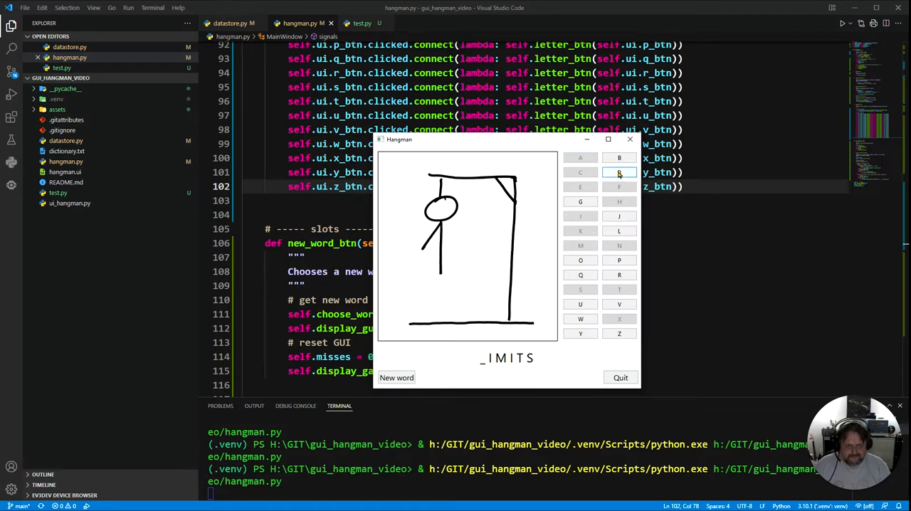
{"action": "left_click", "coordinate": [620, 171]}
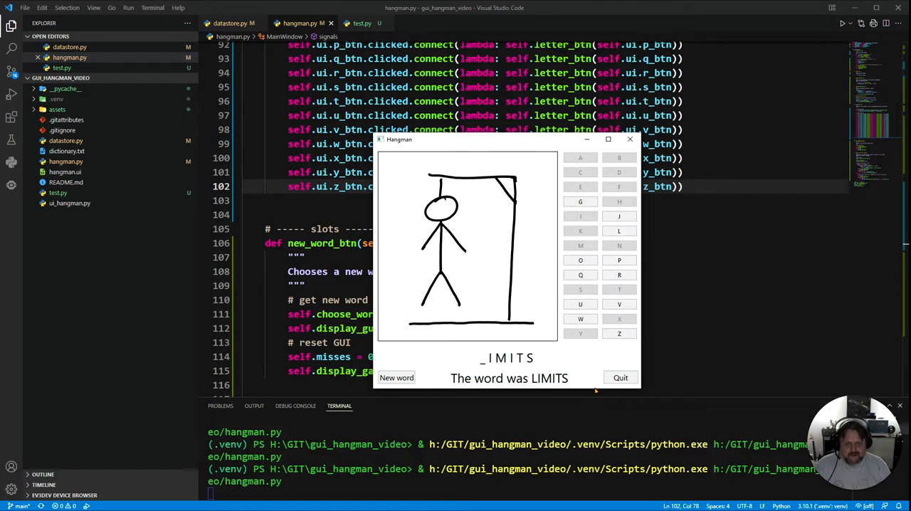
{"action": "mouse_move", "coordinate": [535, 326]}
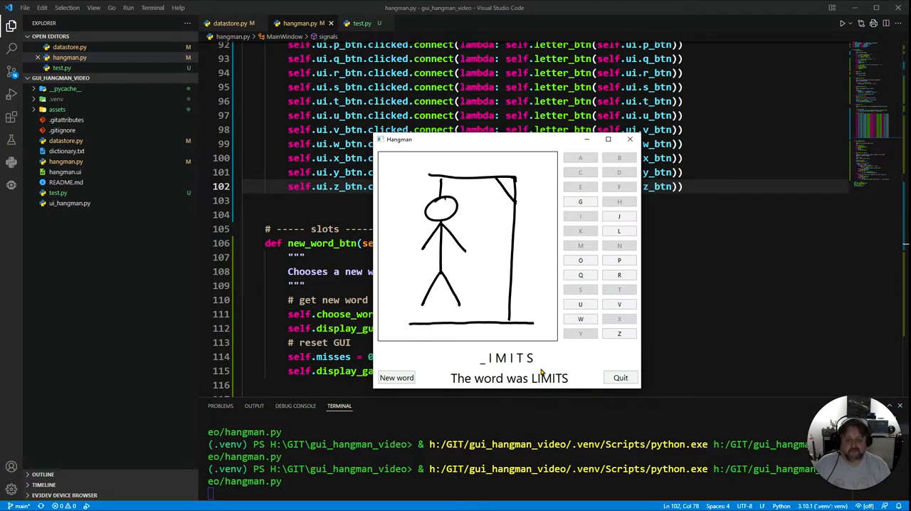
{"action": "mouse_move", "coordinate": [577, 389]}
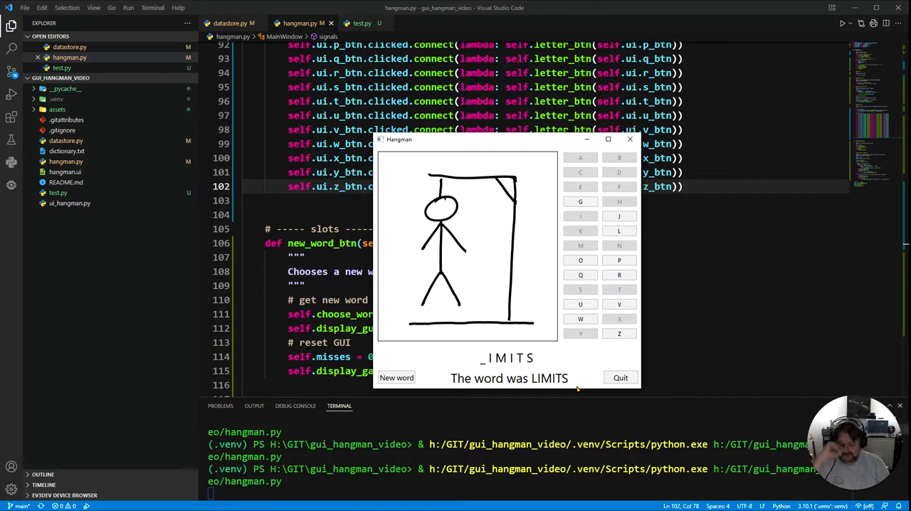
{"action": "mouse_move", "coordinate": [387, 393]}
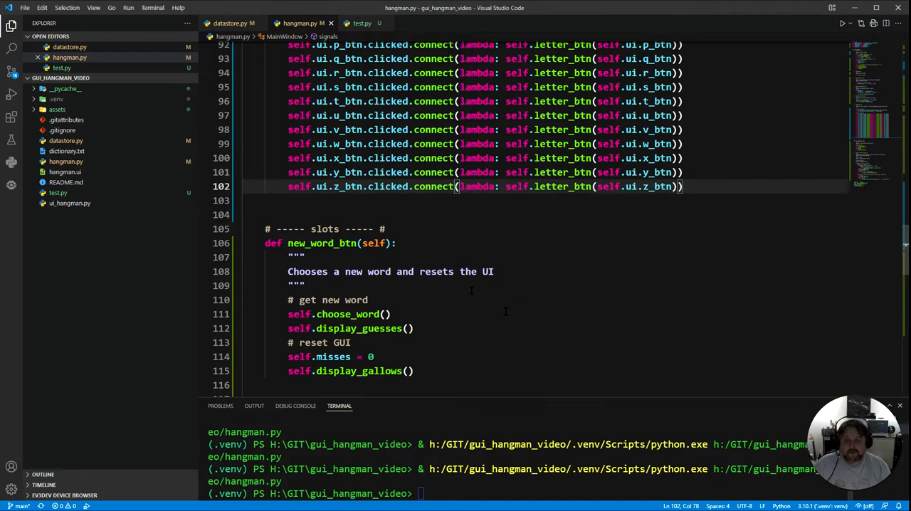
{"action": "scroll", "scroll_direction": "down", "scroll_amount": 3}
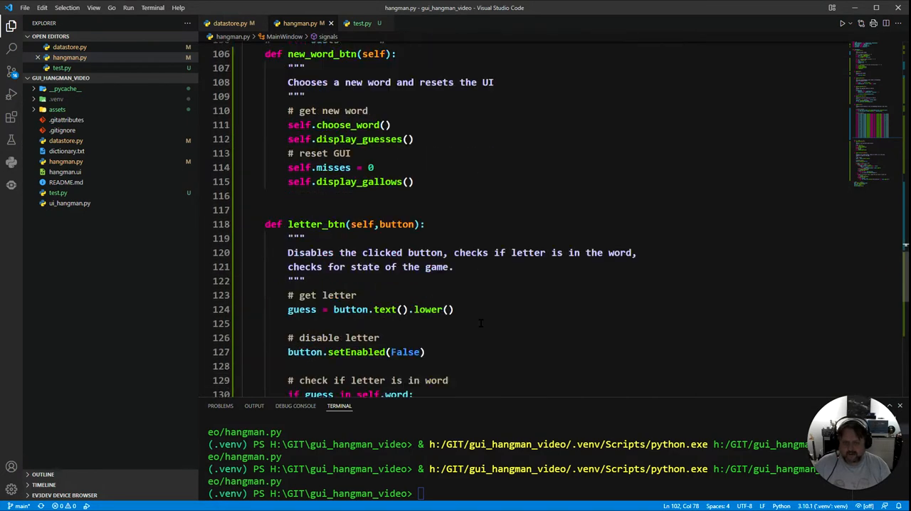
{"action": "scroll", "scroll_direction": "down", "scroll_amount": 3}
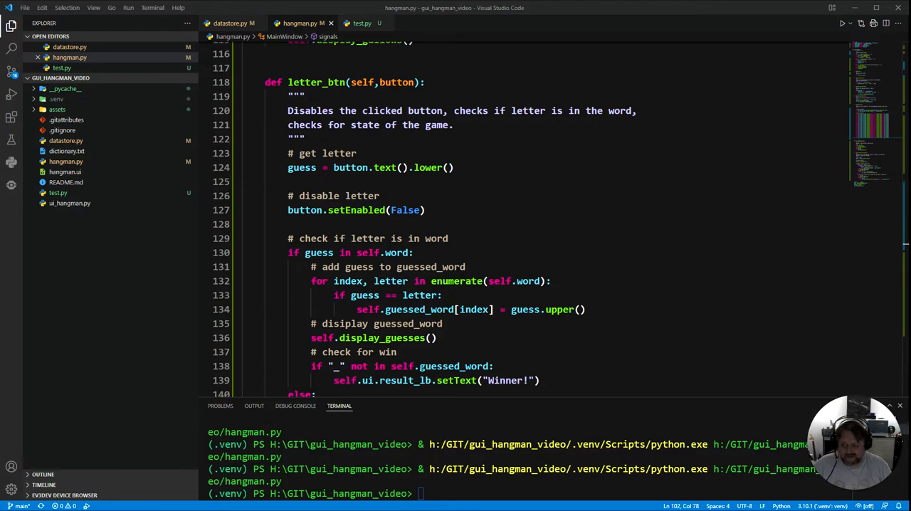
{"action": "mouse_move", "coordinate": [94, 479]}
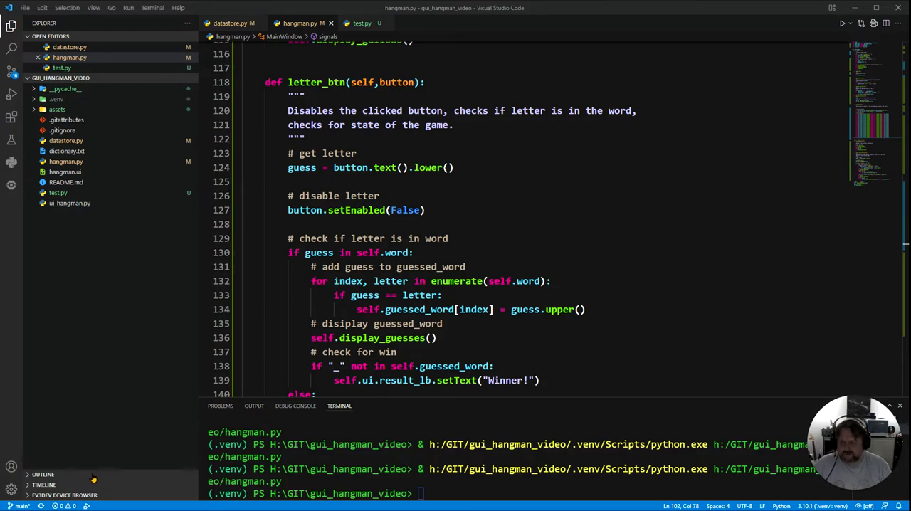
{"action": "scroll", "scroll_direction": "up", "scroll_amount": 3}
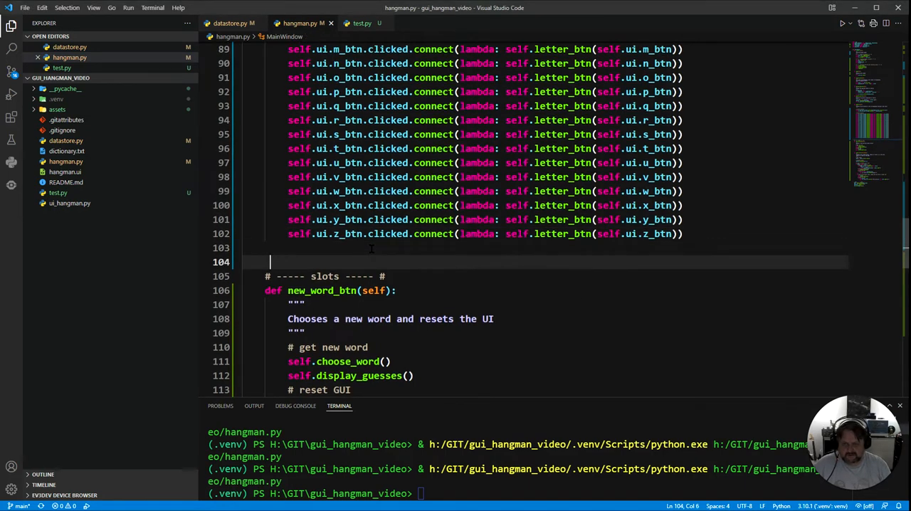
{"action": "scroll", "scroll_direction": "up", "scroll_amount": 3}
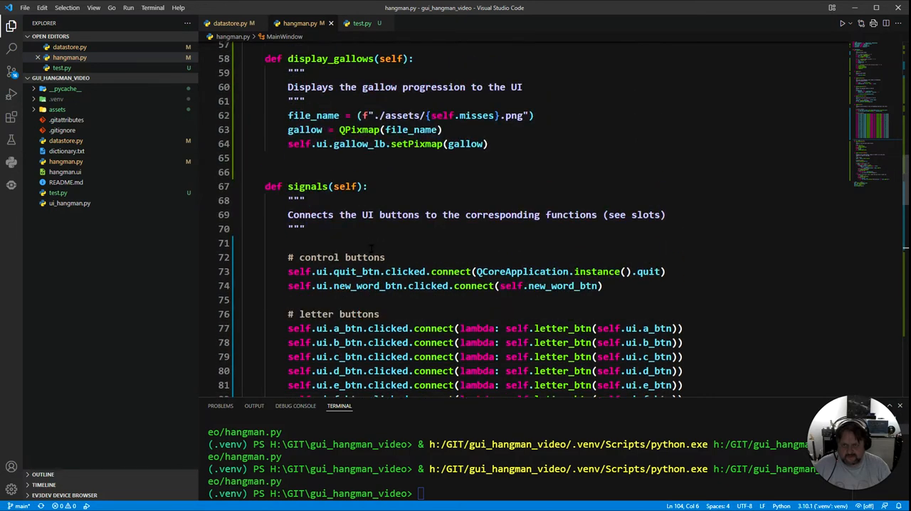
{"action": "key", "text": "Enter"}
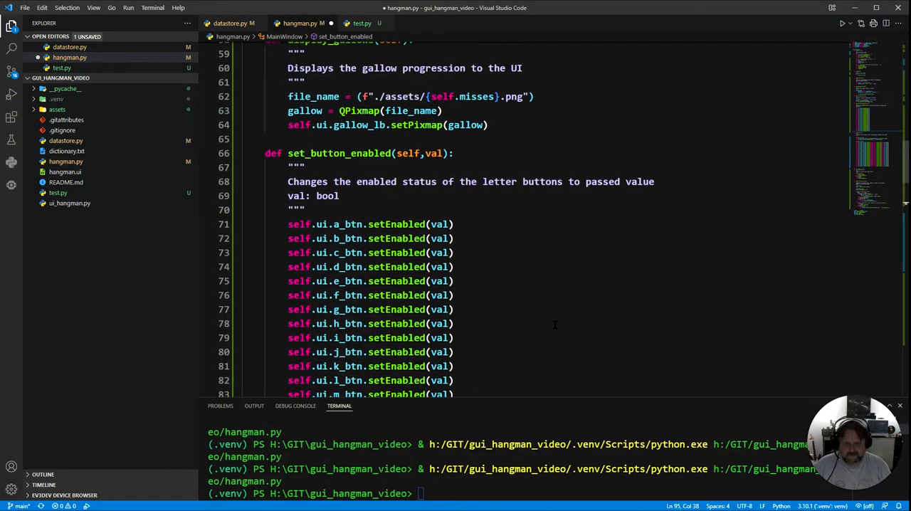
{"action": "scroll", "scroll_direction": "up", "scroll_amount": 3}
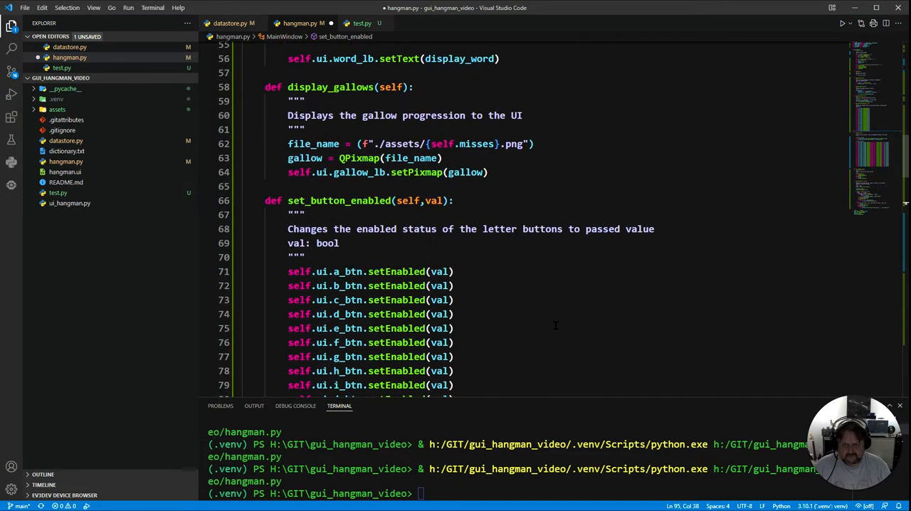
{"action": "scroll", "scroll_direction": "down", "scroll_amount": 3}
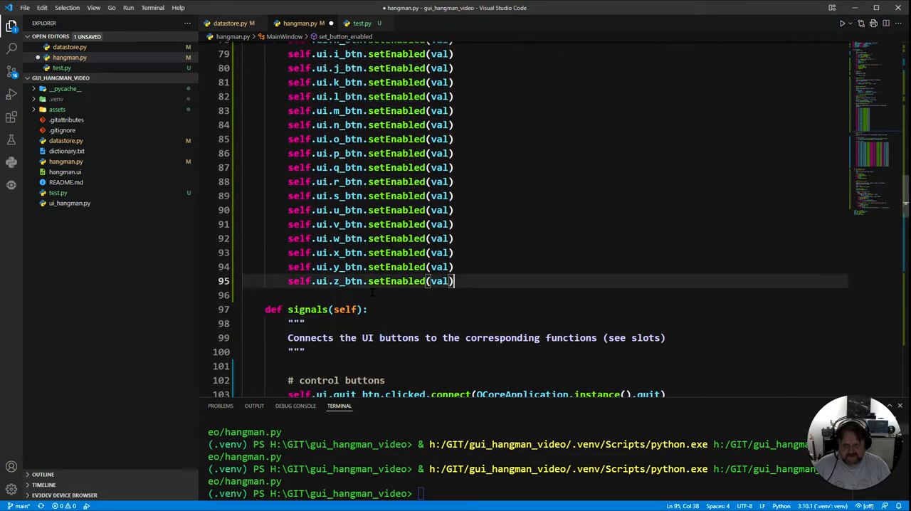
{"action": "scroll", "scroll_direction": "up", "scroll_amount": 3}
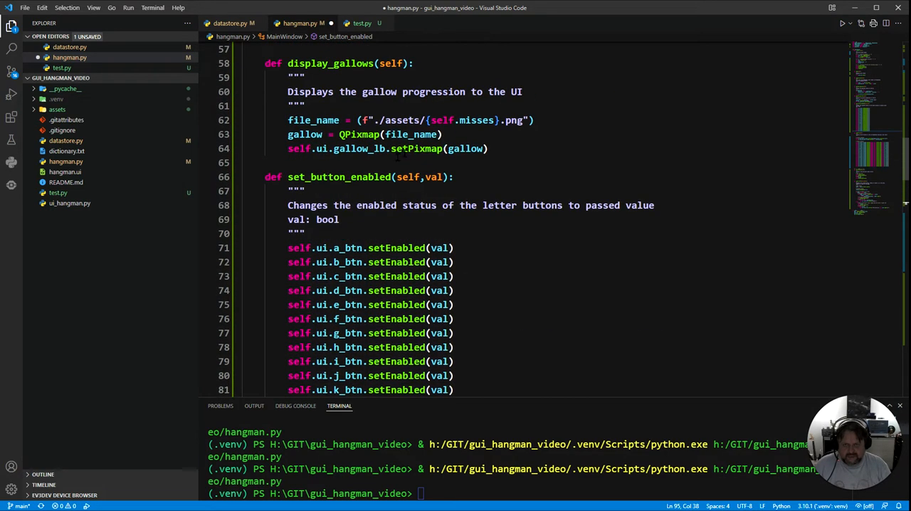
{"action": "mouse_move", "coordinate": [467, 148]}
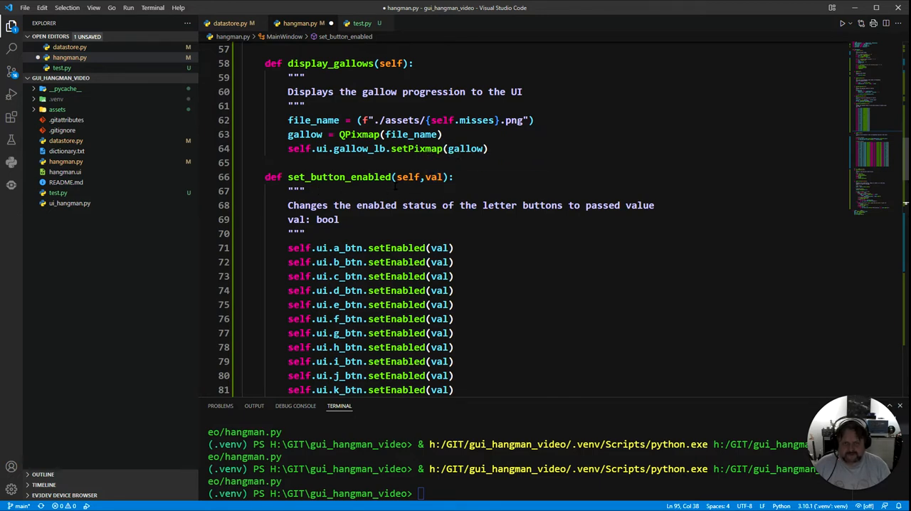
{"action": "scroll", "scroll_direction": "down", "scroll_amount": 3}
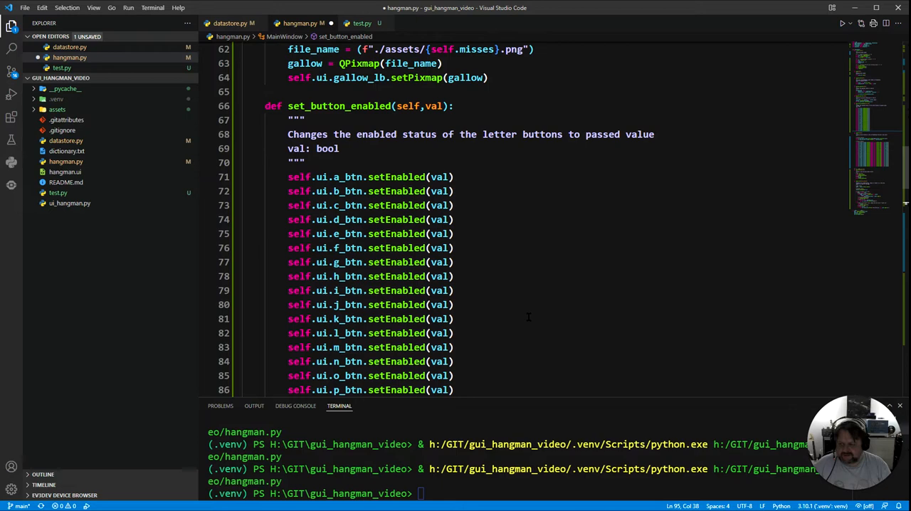
{"action": "scroll", "scroll_direction": "down", "scroll_amount": 3}
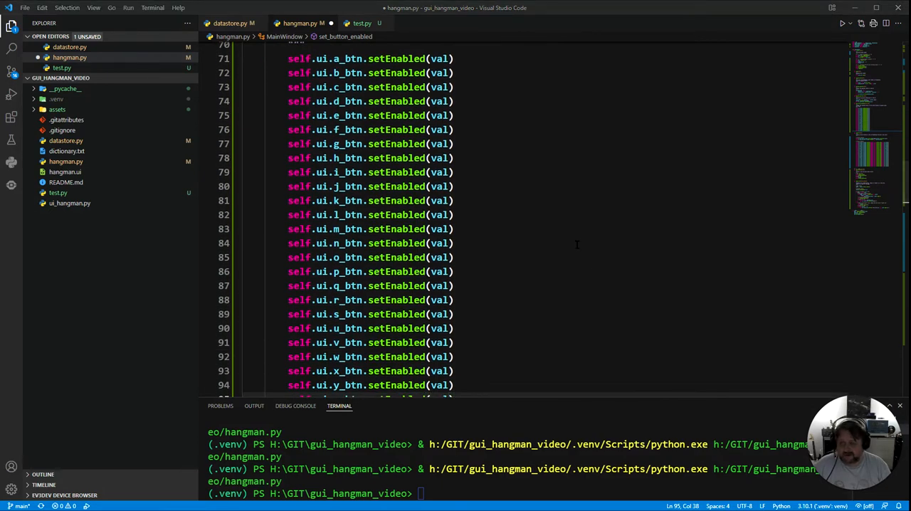
{"action": "scroll", "scroll_direction": "down", "scroll_amount": 3}
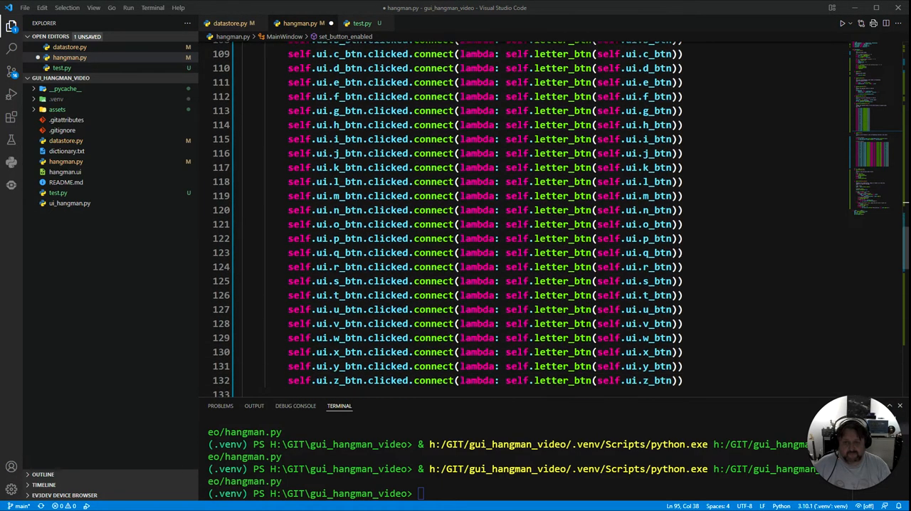
{"action": "scroll", "scroll_direction": "down", "scroll_amount": 3}
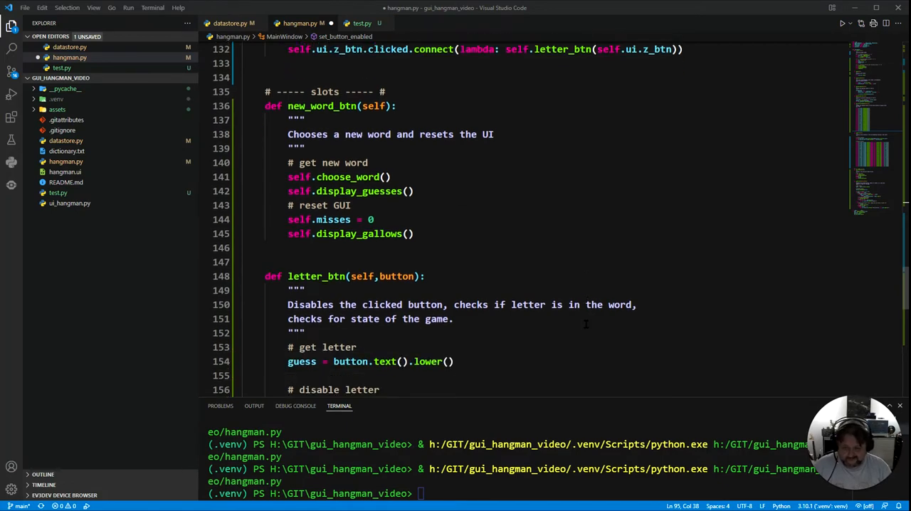
{"action": "scroll", "scroll_direction": "down", "scroll_amount": 3}
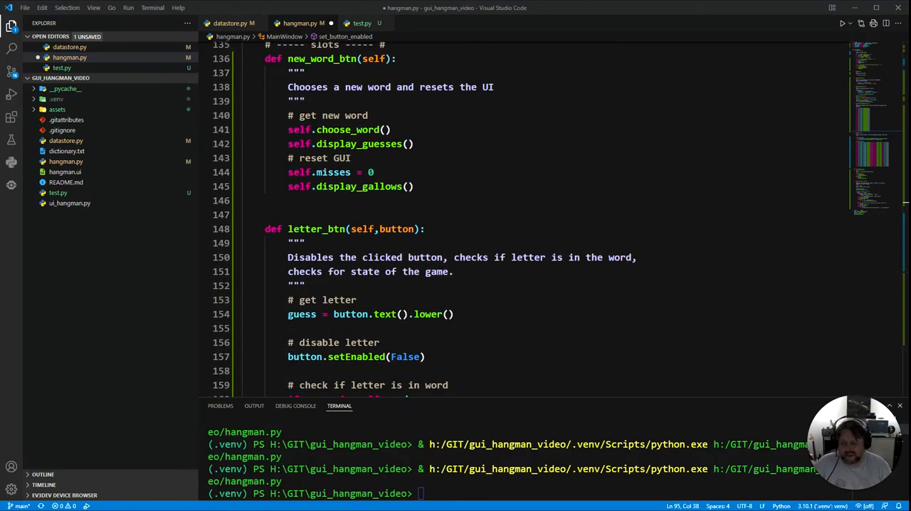
{"action": "scroll", "scroll_direction": "up", "scroll_amount": 3}
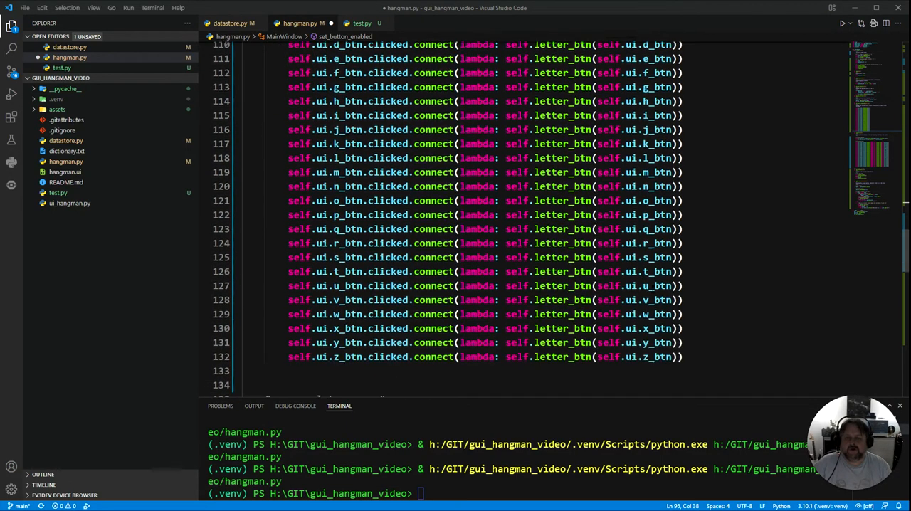
{"action": "scroll", "scroll_direction": "up", "scroll_amount": 3}
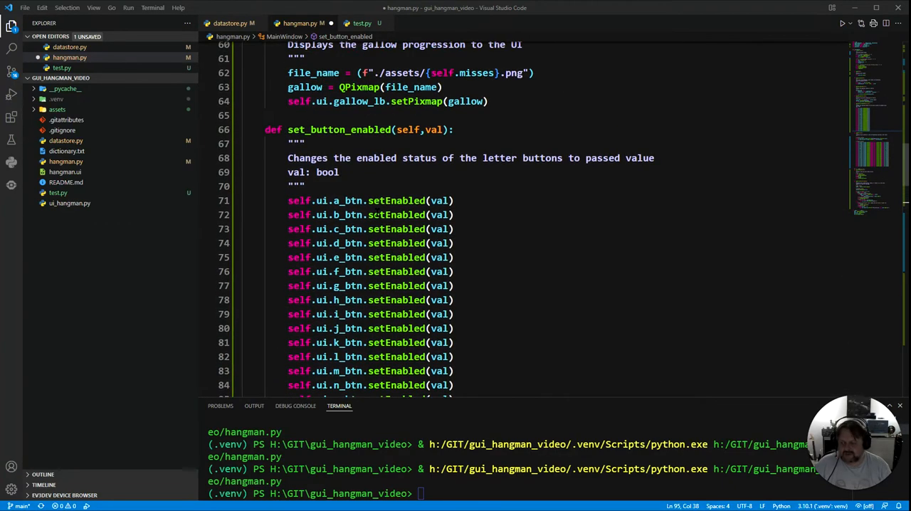
{"action": "scroll", "scroll_direction": "down", "scroll_amount": 3}
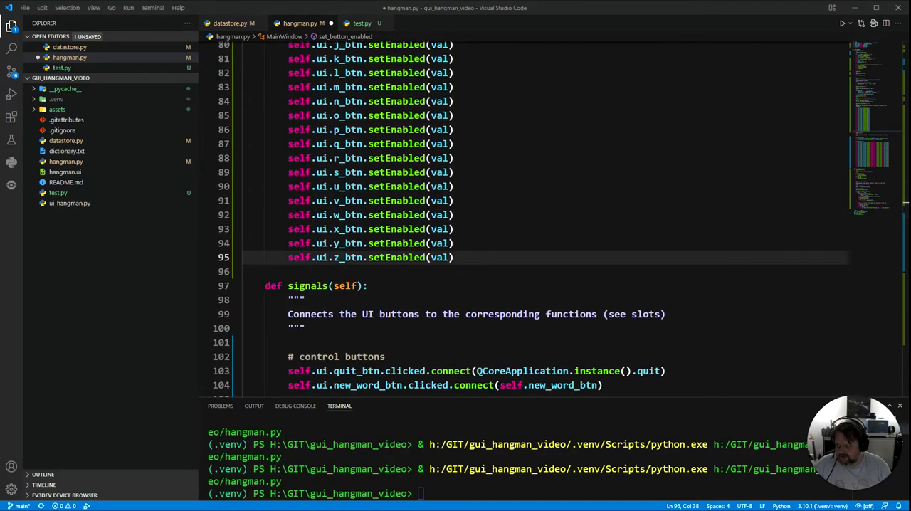
{"action": "scroll", "scroll_direction": "down", "scroll_amount": 3}
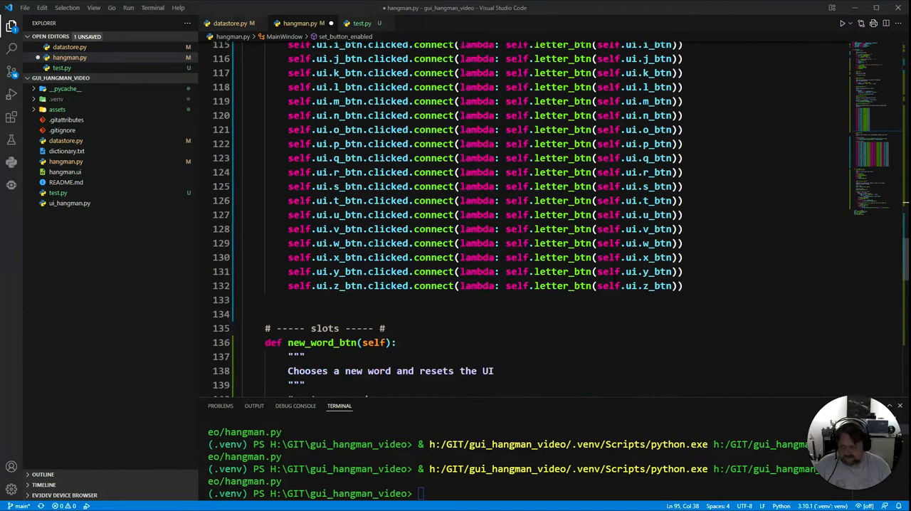
{"action": "scroll", "scroll_direction": "down", "scroll_amount": 3}
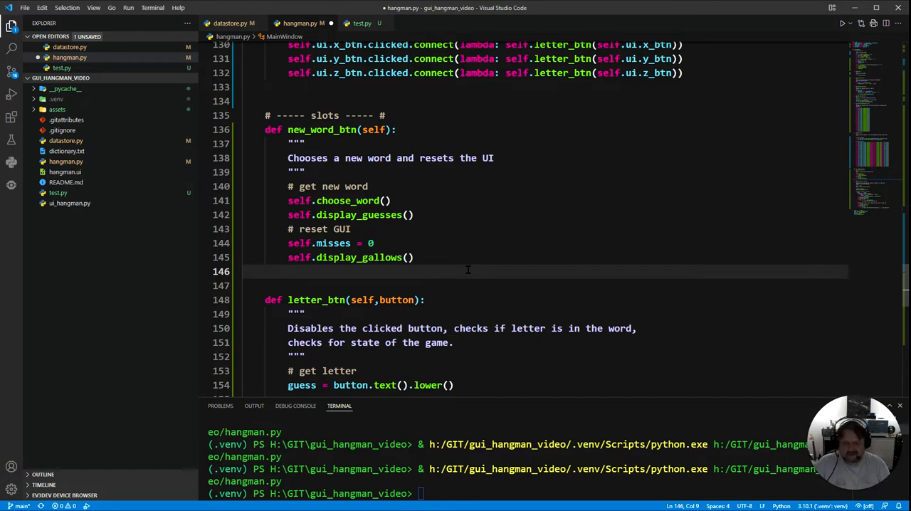
Add self.set_button_enabled(True) in new_word_btn to re-enable all letter buttons.
{"action": "type", "text": "se"}
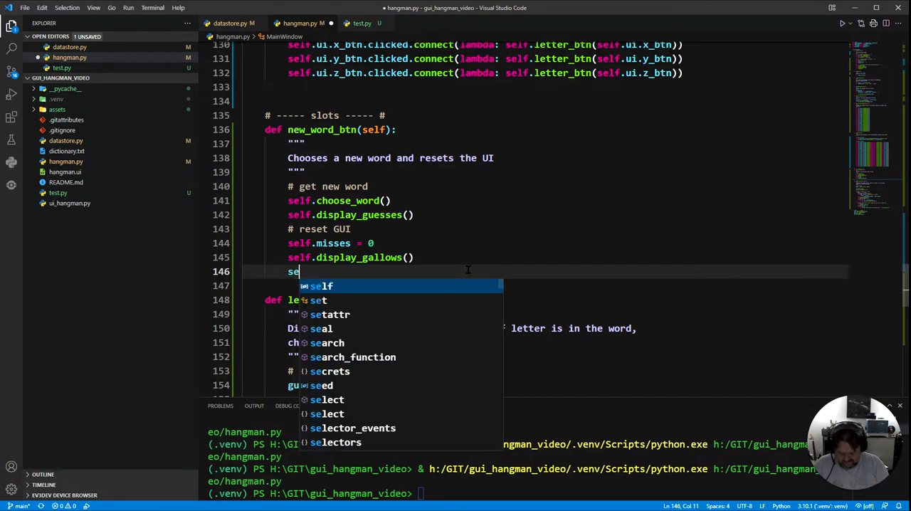
{"action": "type", "text": "lf"}
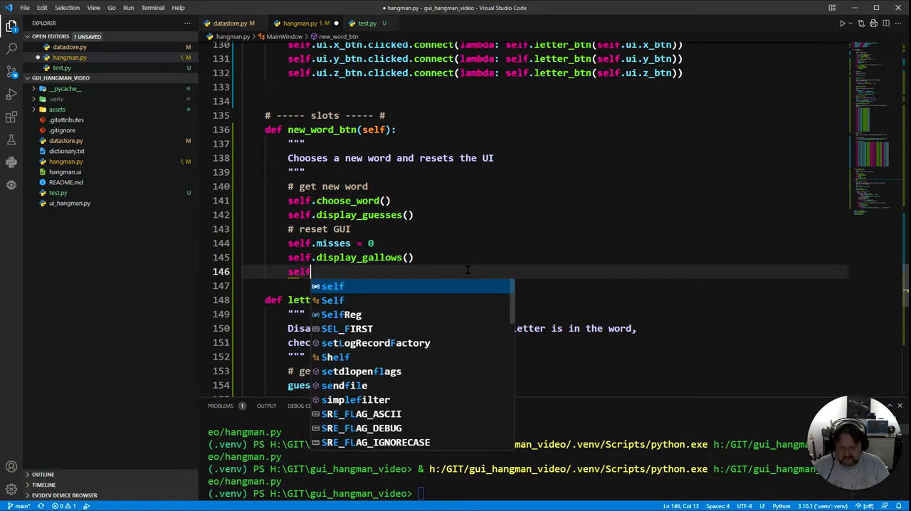
{"action": "type", "text": ".set_button_enabled"}
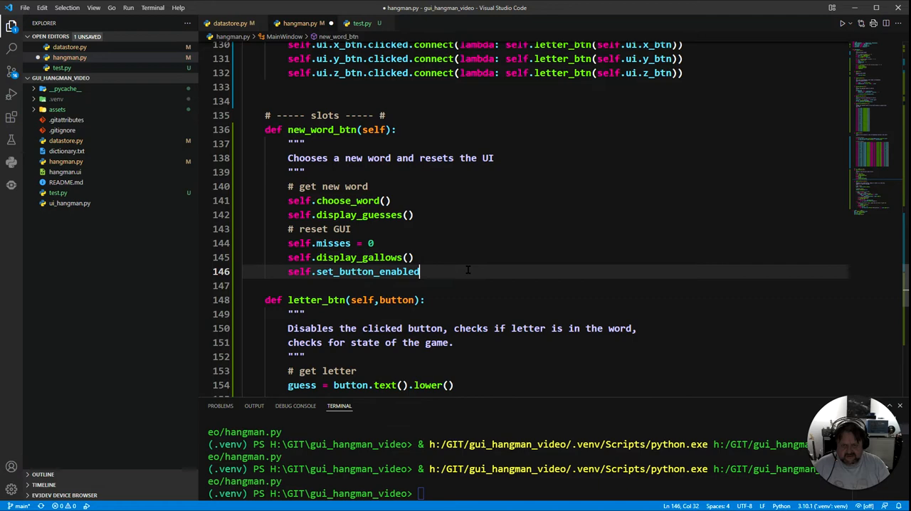
{"action": "type", "text": "()"}
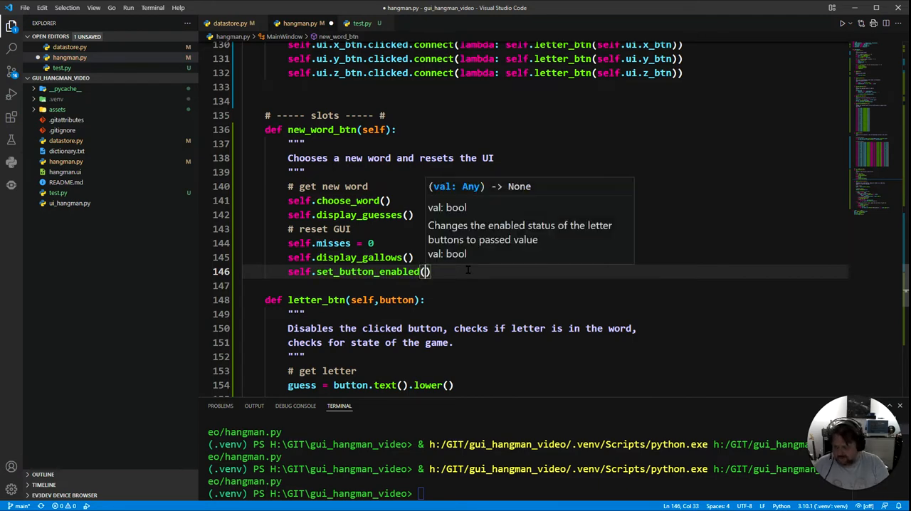
{"action": "type", "text": "True"}
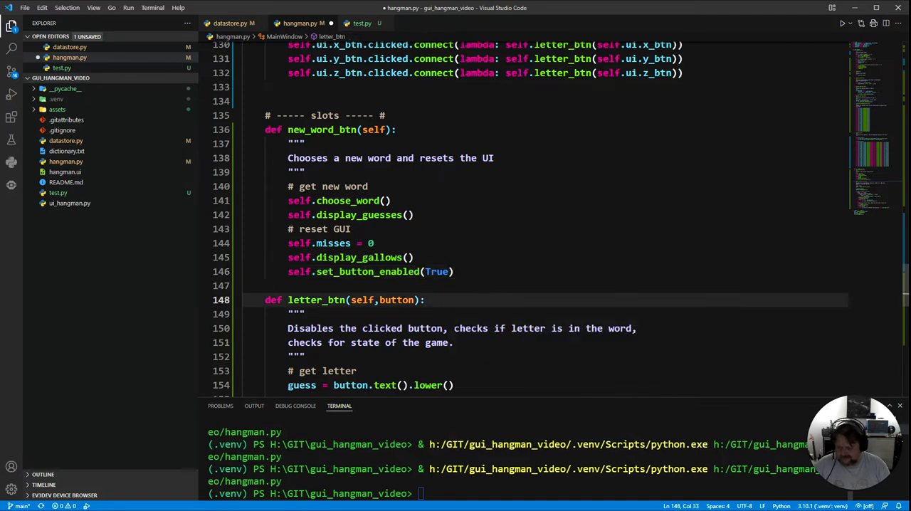
{"action": "scroll", "scroll_direction": "down", "scroll_amount": 3}
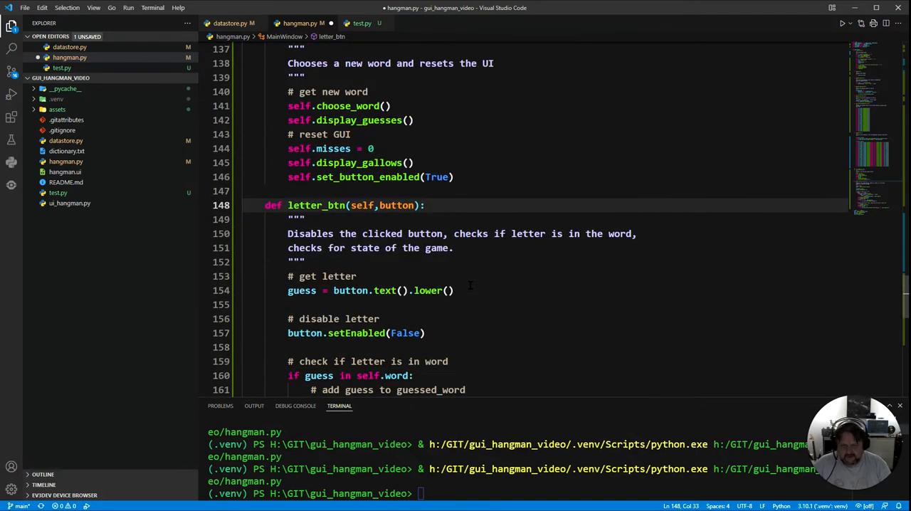
{"action": "scroll", "scroll_direction": "down", "scroll_amount": 3}
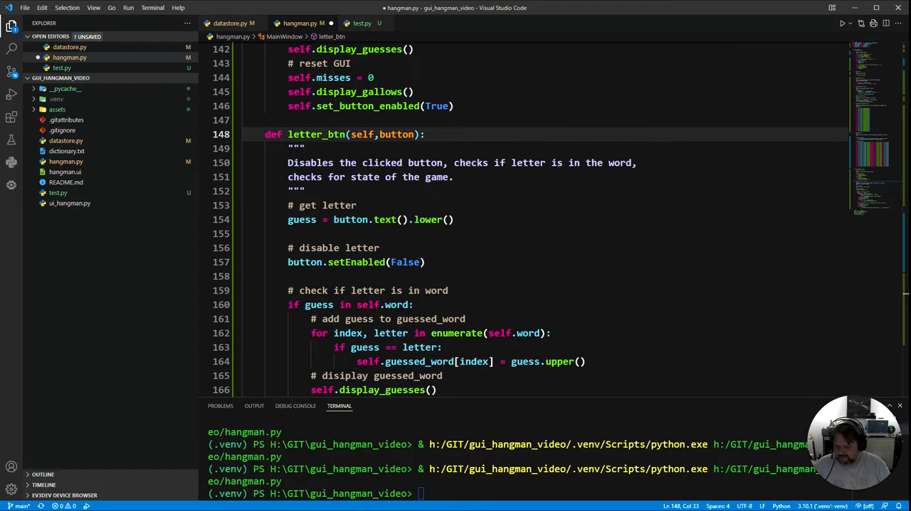
{"action": "mouse_move", "coordinate": [780, 194]}
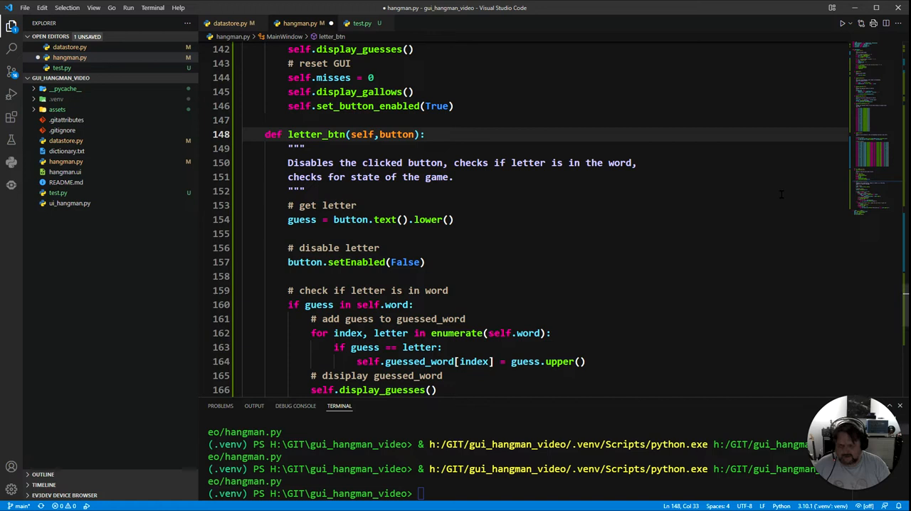
Add self.ui.result_lb.setText("") so a new word clears the result label.
{"action": "scroll", "scroll_direction": "up", "scroll_amount": 3}
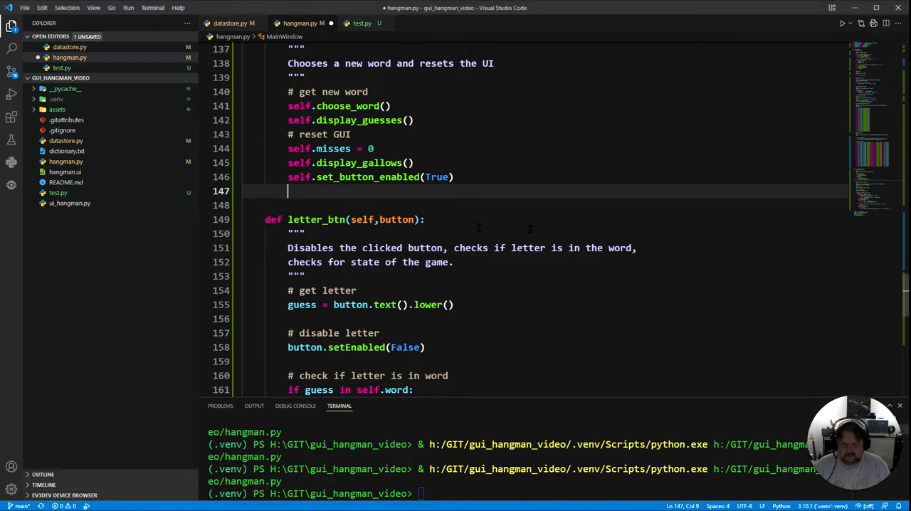
{"action": "type", "text": "self.ui.result_lb.setText(\"\")"}
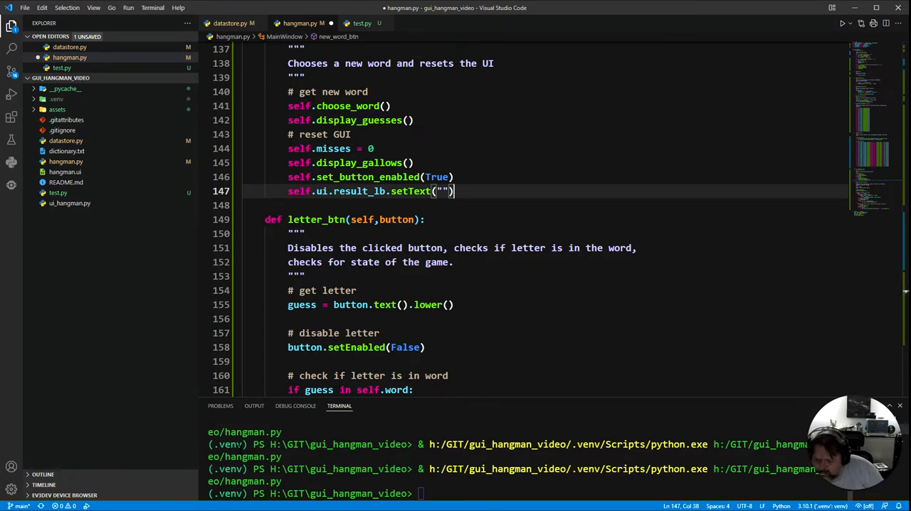
{"action": "scroll", "scroll_direction": "up", "scroll_amount": 3}
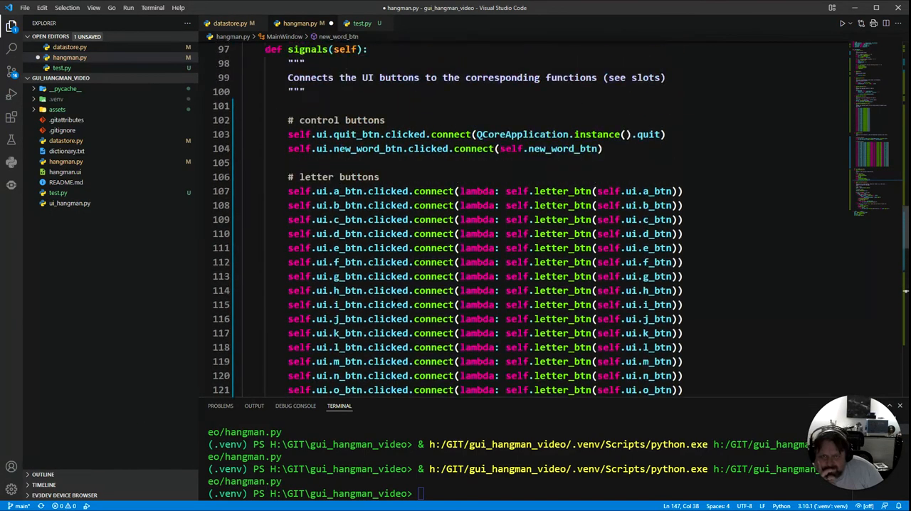
Add print(self.word) in choose_word after the guessed_word list is built.
{"action": "scroll", "scroll_direction": "up", "scroll_amount": 3}
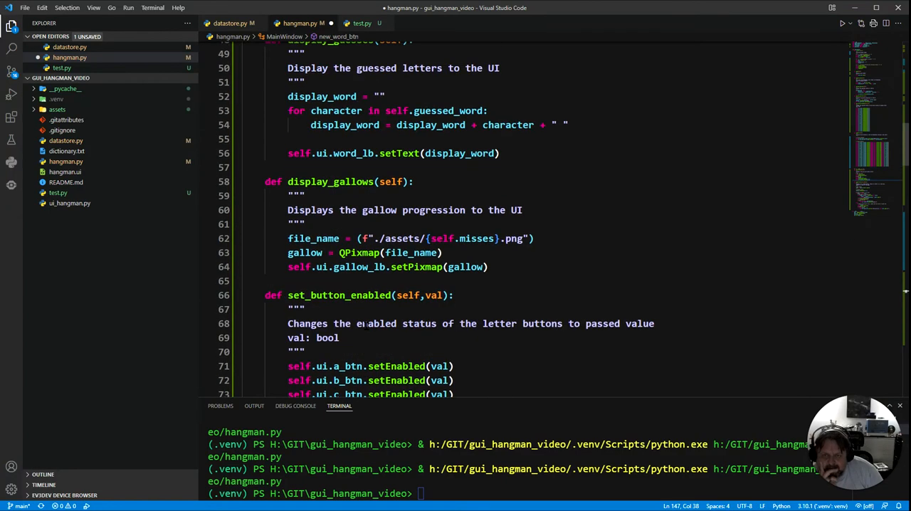
{"action": "scroll", "scroll_direction": "up", "scroll_amount": 3}
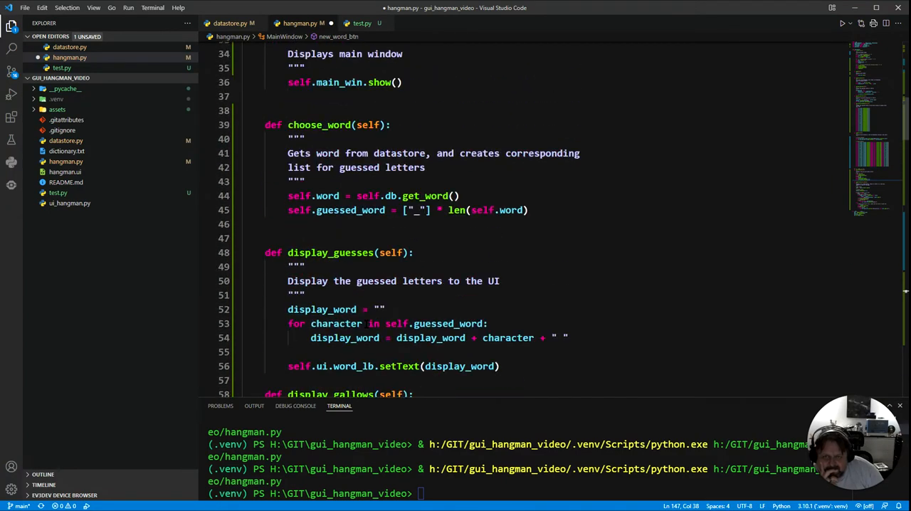
{"action": "left_click", "coordinate": [528, 211]}
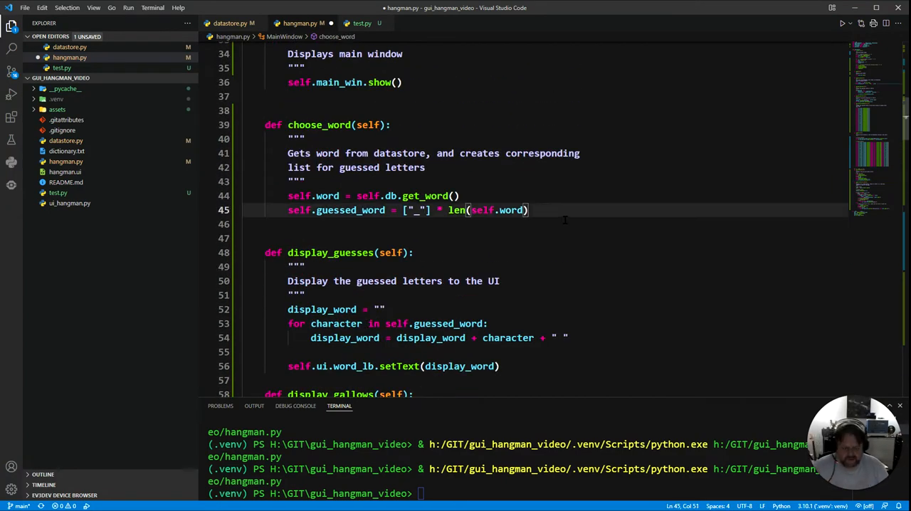
{"action": "type", "text": "print"}
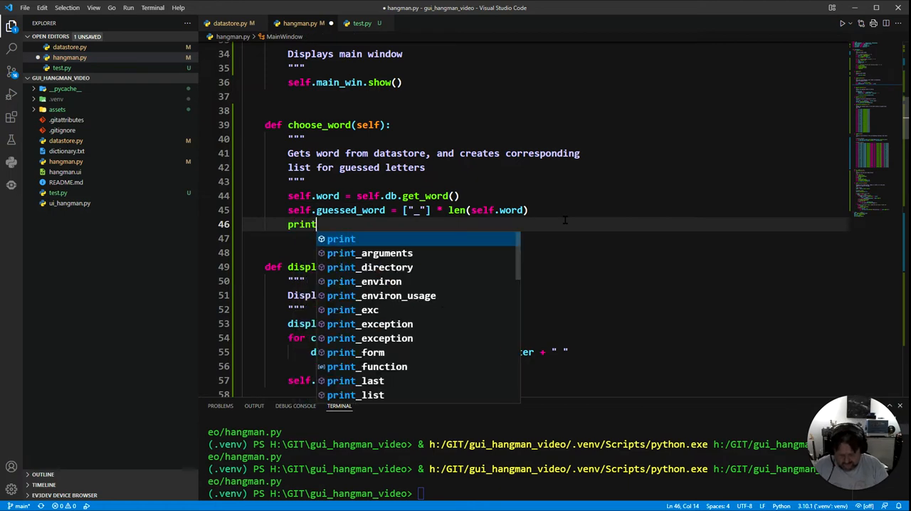
{"action": "type", "text": "(self.word"}
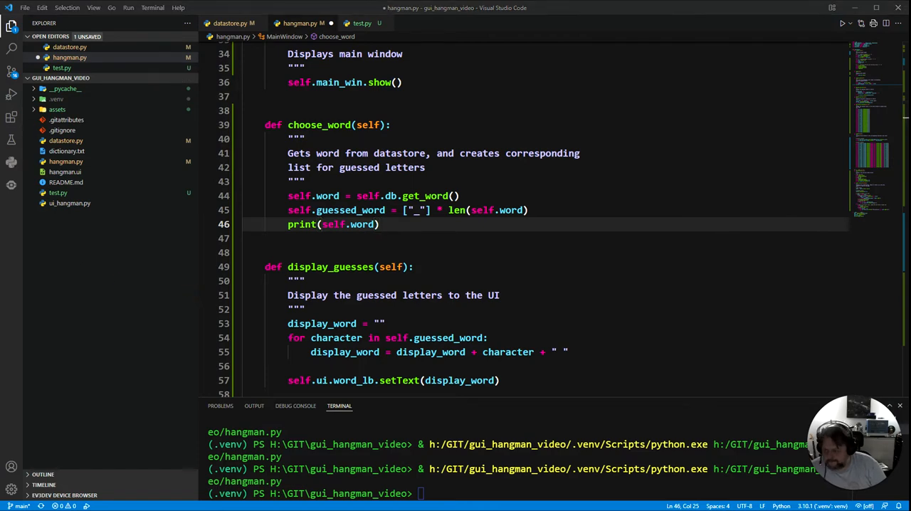
Add self.set_button_enabled(False) after the loss message so a lost game disables all letters.
{"action": "scroll", "scroll_direction": "down", "scroll_amount": 3}
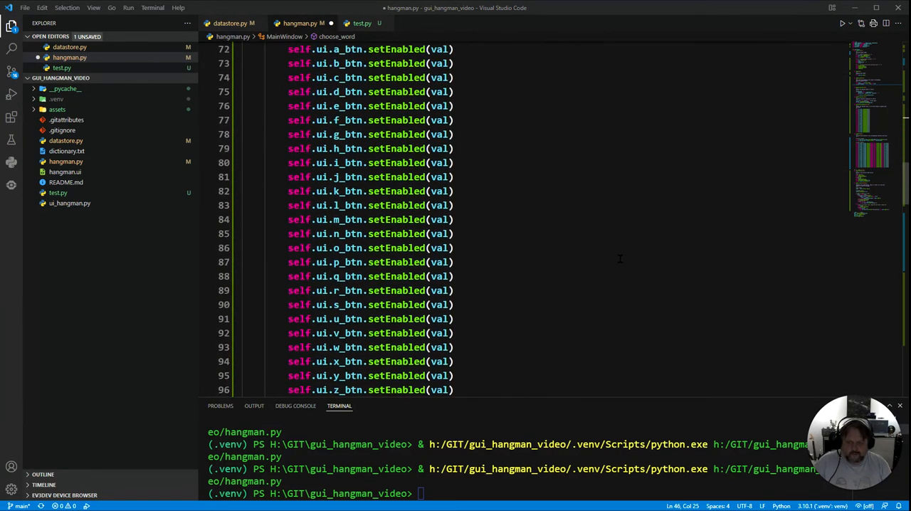
{"action": "scroll", "scroll_direction": "down", "scroll_amount": 3}
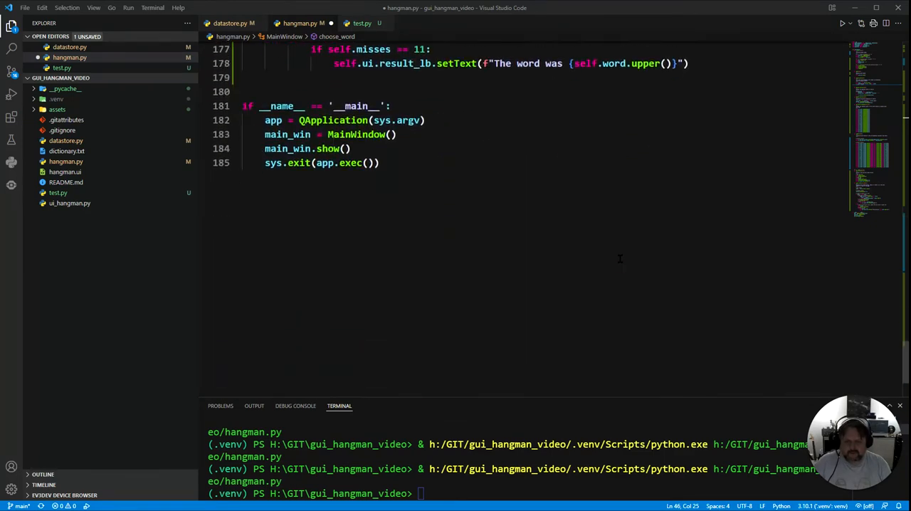
{"action": "scroll", "scroll_direction": "up", "scroll_amount": 3}
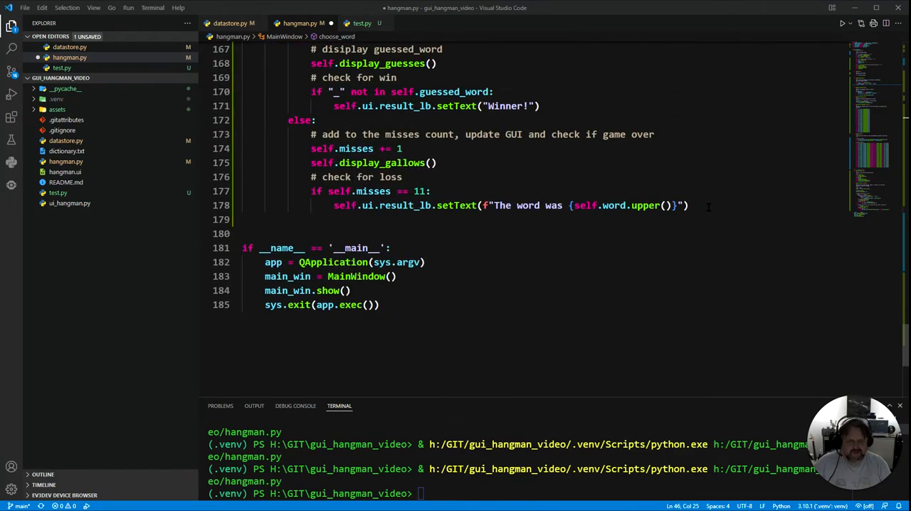
{"action": "left_click", "coordinate": [690, 206]}
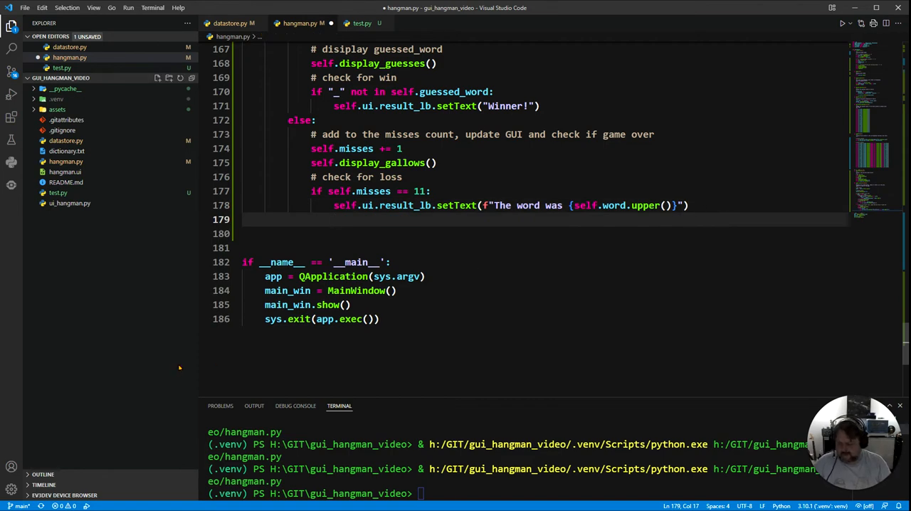
{"action": "scroll", "scroll_direction": "up", "scroll_amount": 3}
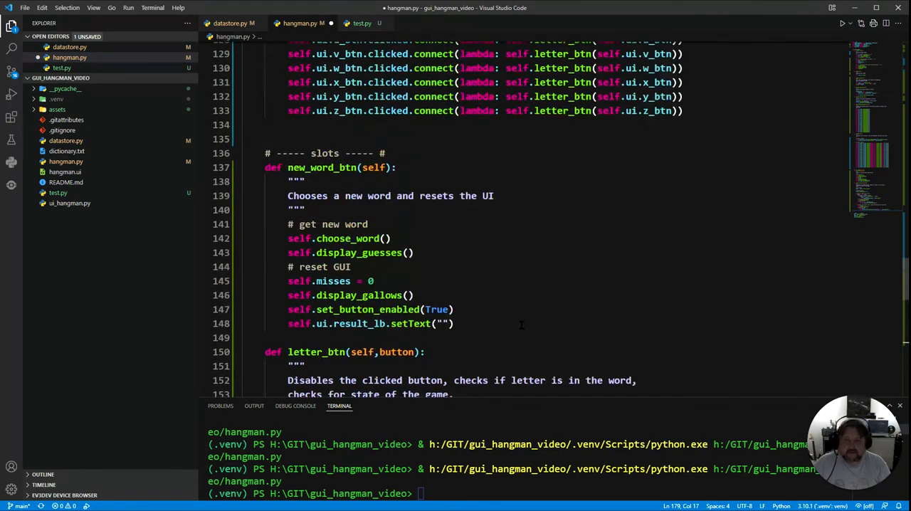
{"action": "scroll", "scroll_direction": "up", "scroll_amount": 3}
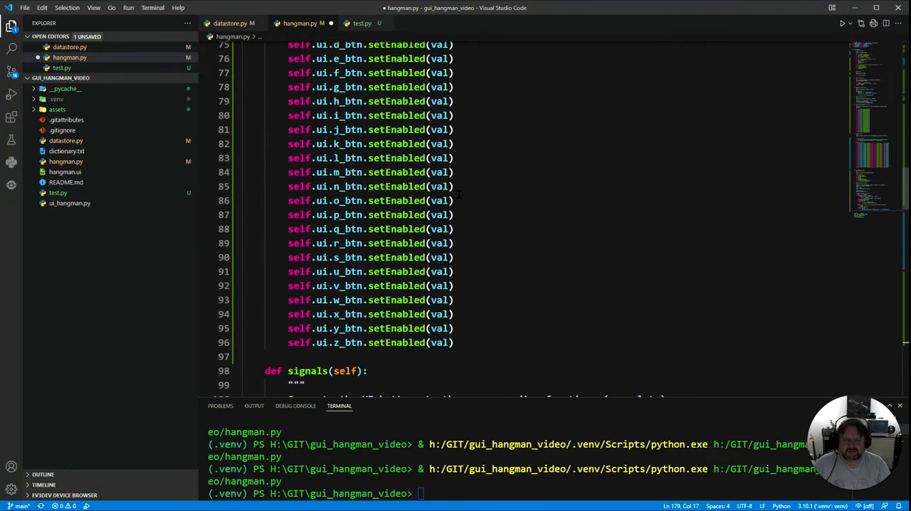
{"action": "scroll", "scroll_direction": "down", "scroll_amount": 3}
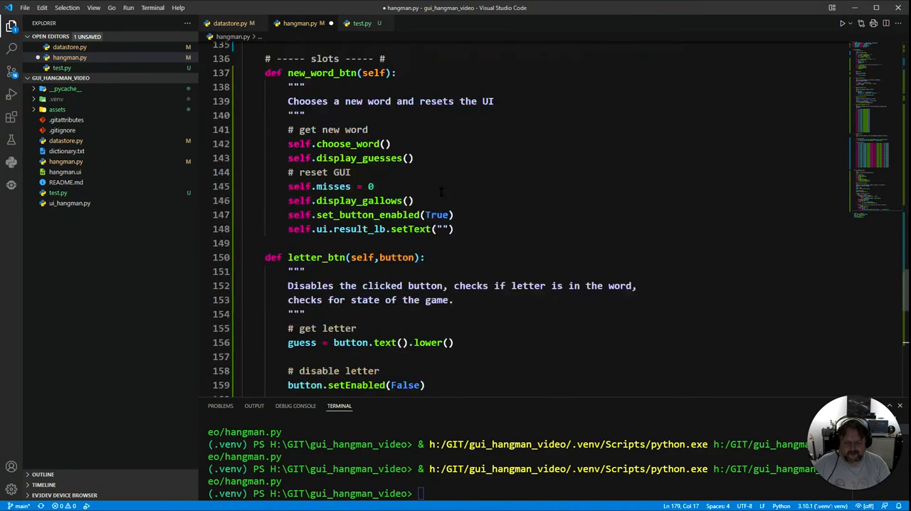
{"action": "scroll", "scroll_direction": "down", "scroll_amount": 3}
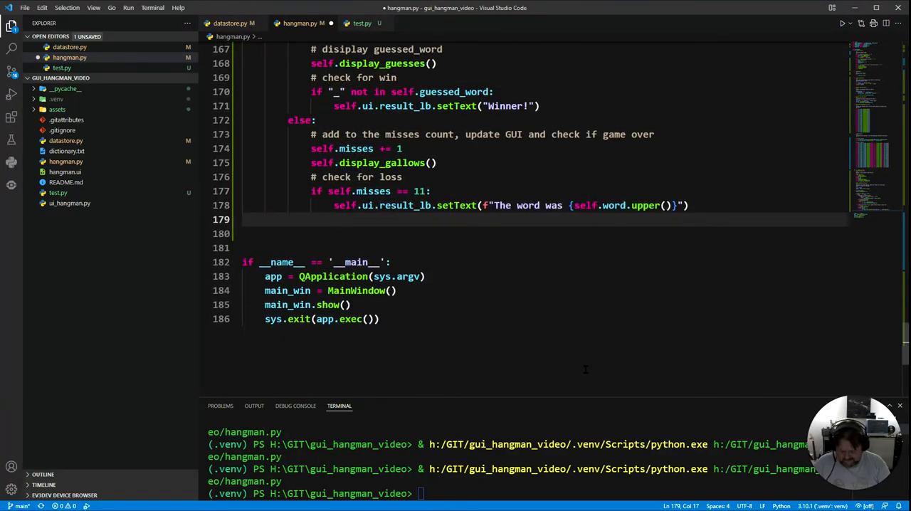
{"action": "type", "text": "self.set_button_enabled("}
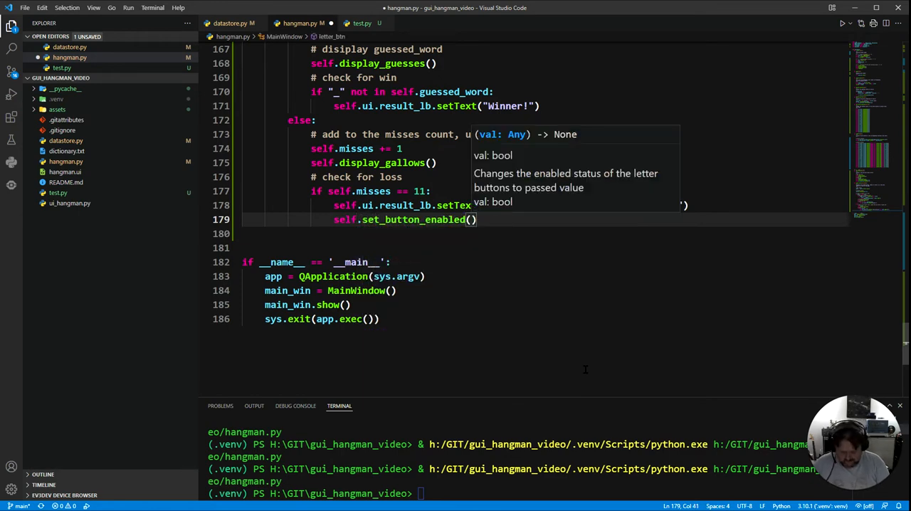
{"action": "type", "text": "False"}
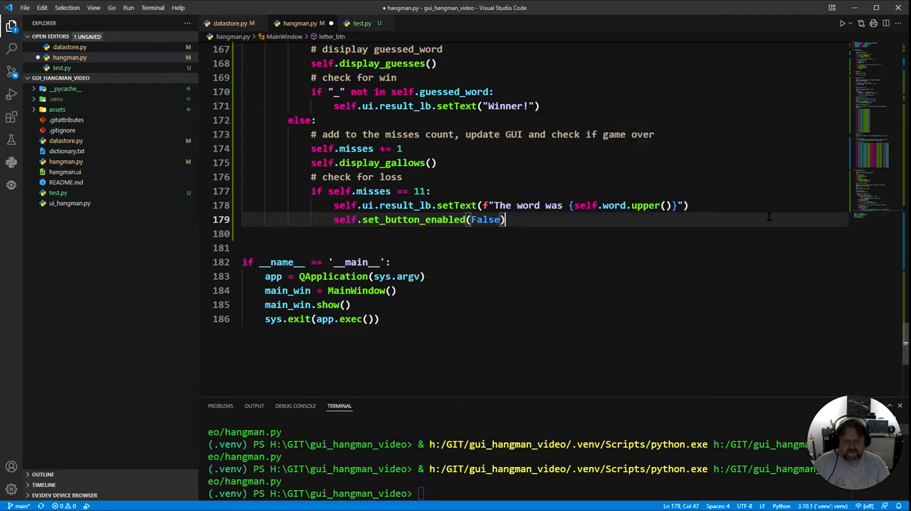
{"action": "scroll", "scroll_direction": "up", "scroll_amount": 3}
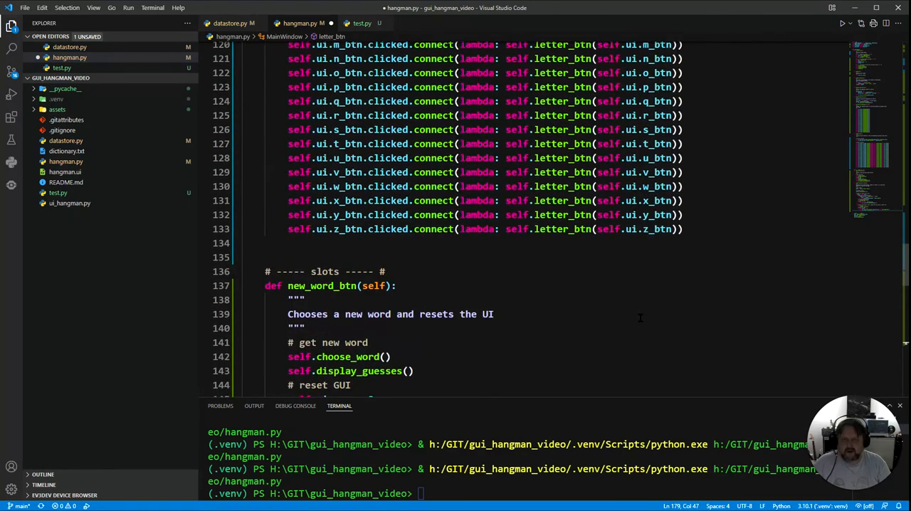
{"action": "scroll", "scroll_direction": "up", "scroll_amount": 3}
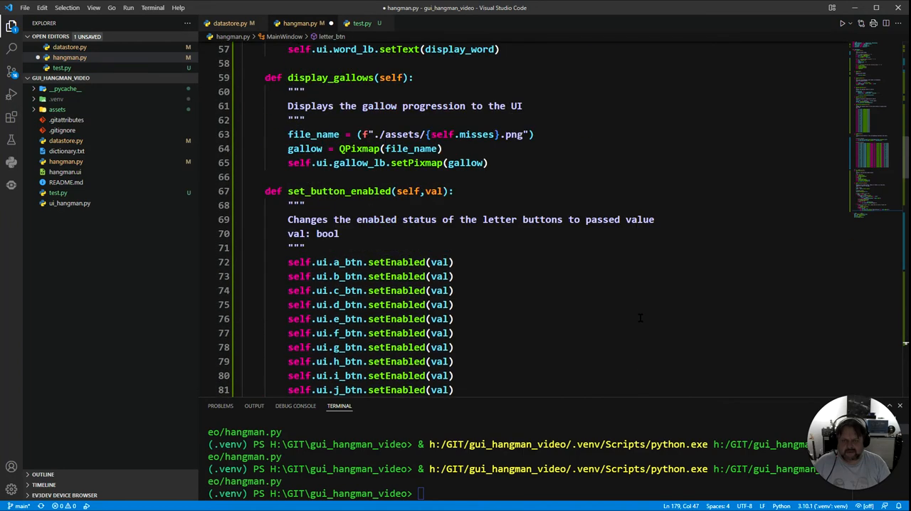
{"action": "scroll", "scroll_direction": "up", "scroll_amount": 3}
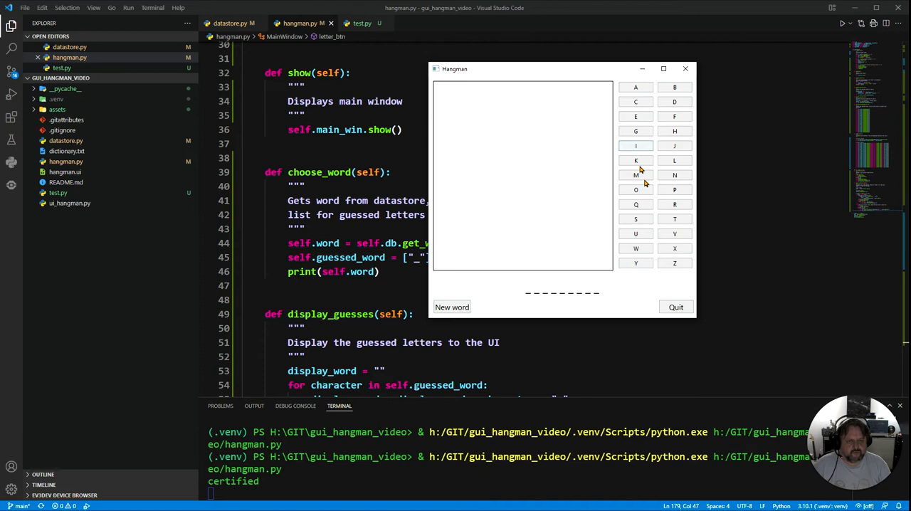
Win by spelling CERTIFIED to show Winner!, start a new word, then quit the app.
{"action": "left_click", "coordinate": [635, 102]}
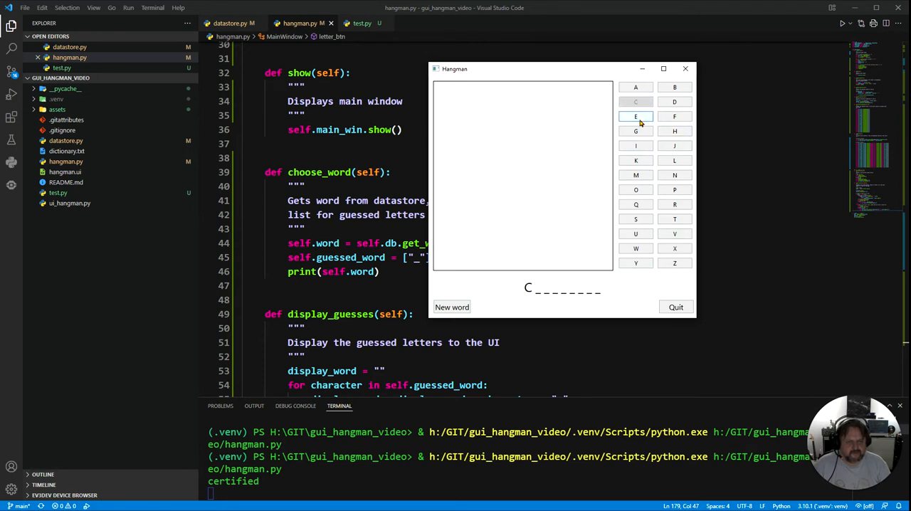
{"action": "left_click", "coordinate": [635, 117]}
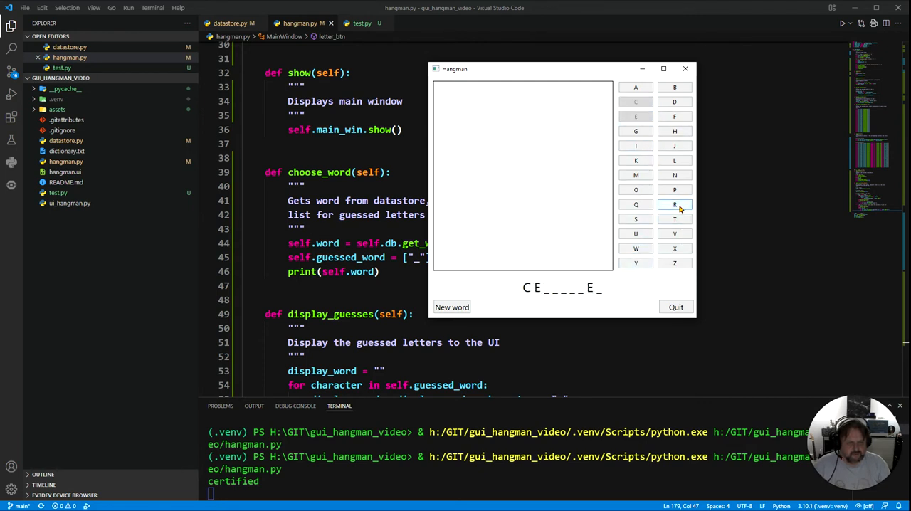
{"action": "left_click", "coordinate": [675, 205]}
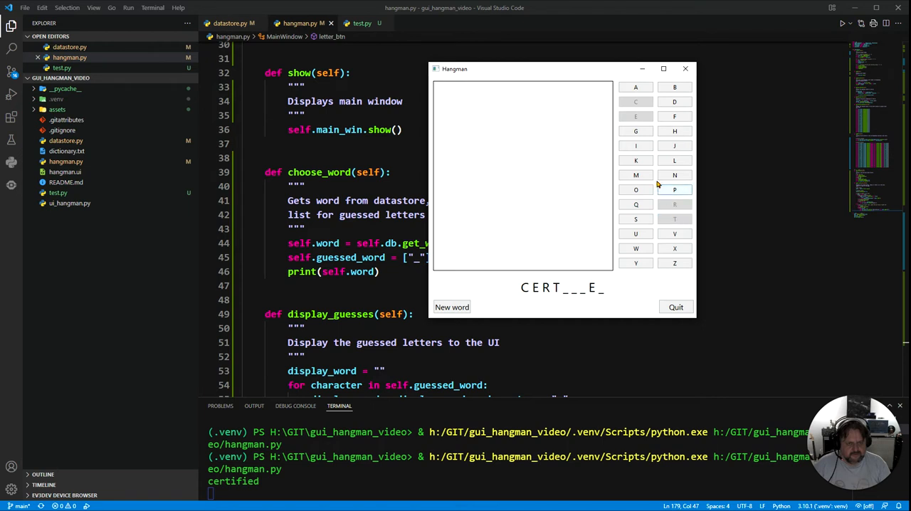
{"action": "mouse_move", "coordinate": [675, 116]}
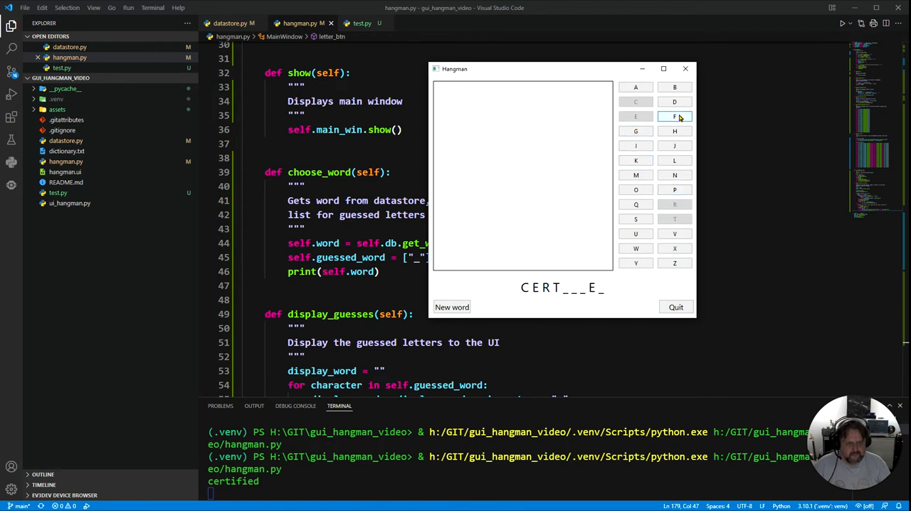
{"action": "left_click", "coordinate": [675, 101]}
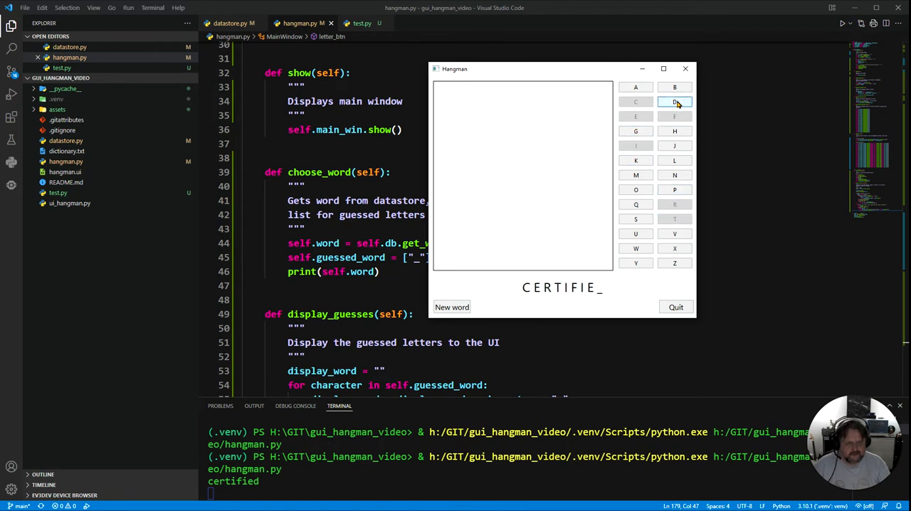
{"action": "left_click", "coordinate": [675, 103]}
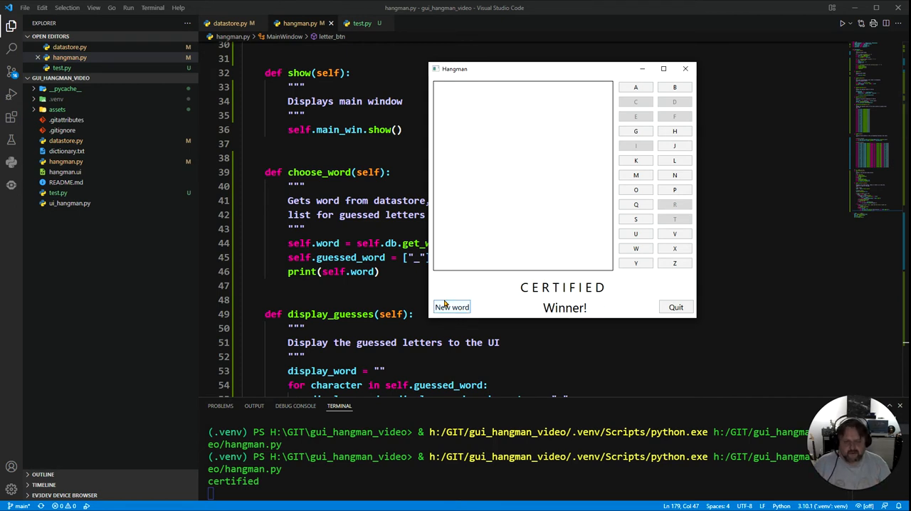
{"action": "left_click", "coordinate": [451, 307]}
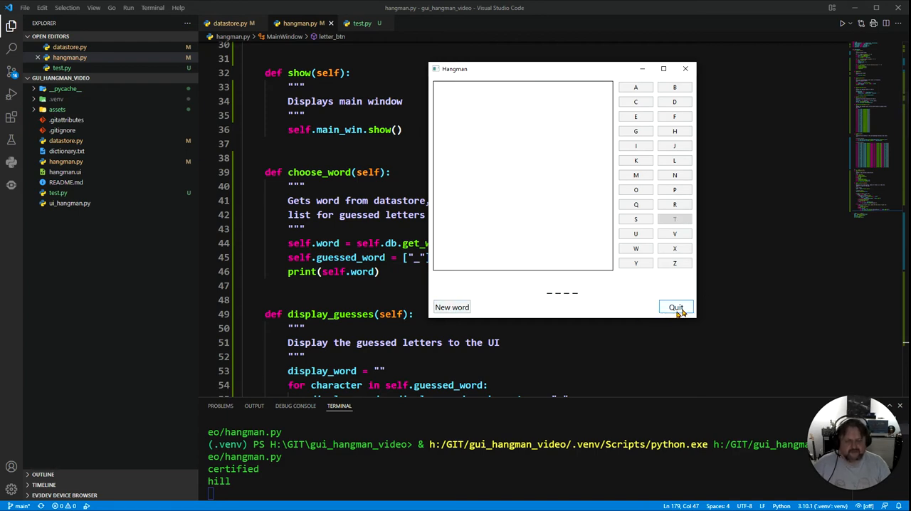
{"action": "left_click", "coordinate": [675, 307]}
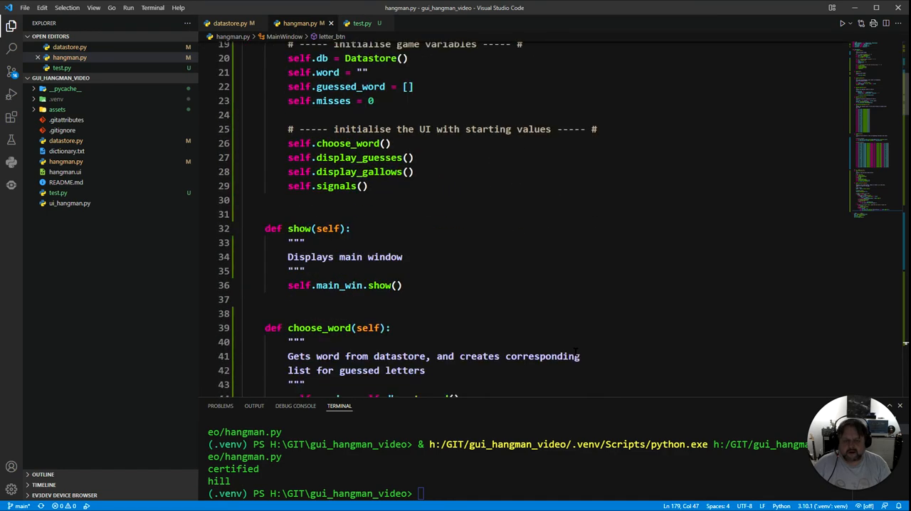
Add self.ui.t_btn.setEnabled(val) after the s_btn line in set_button_enabled and rerun the script.
{"action": "scroll", "scroll_direction": "down", "scroll_amount": 3}
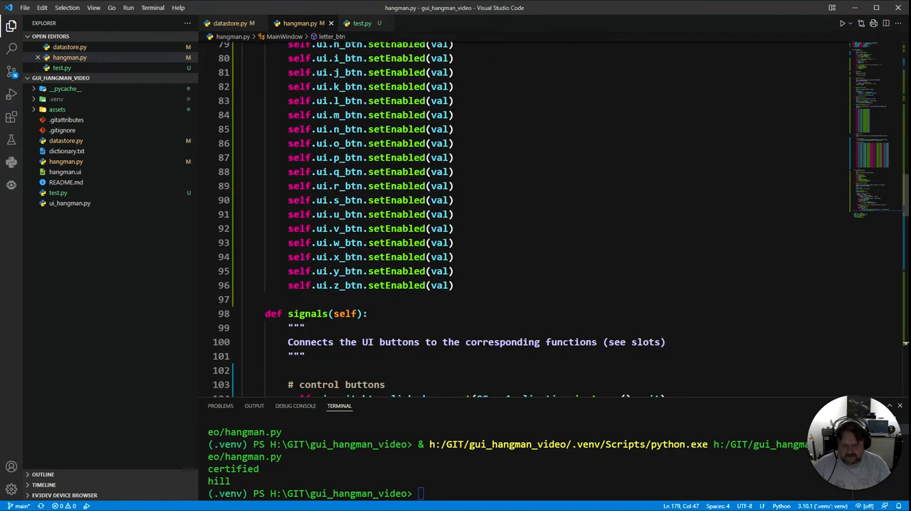
{"action": "left_click", "coordinate": [453, 200]}
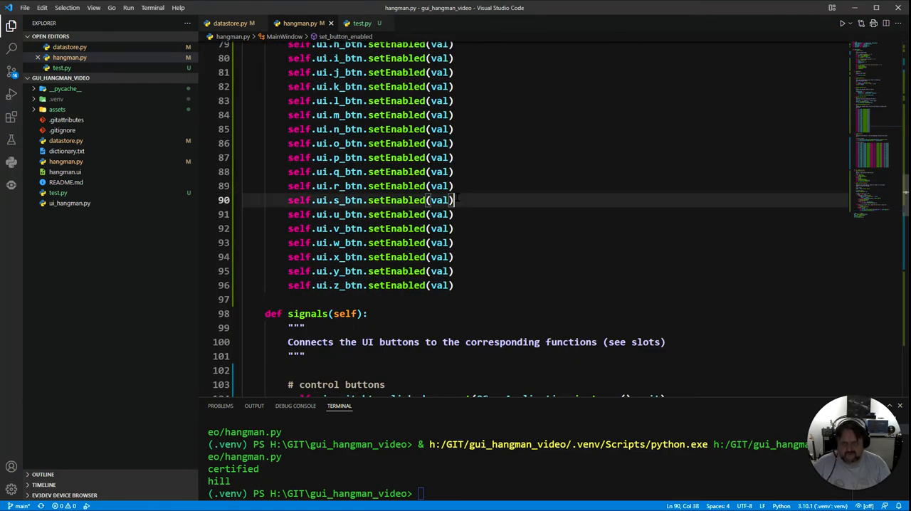
{"action": "key", "text": "enter"}
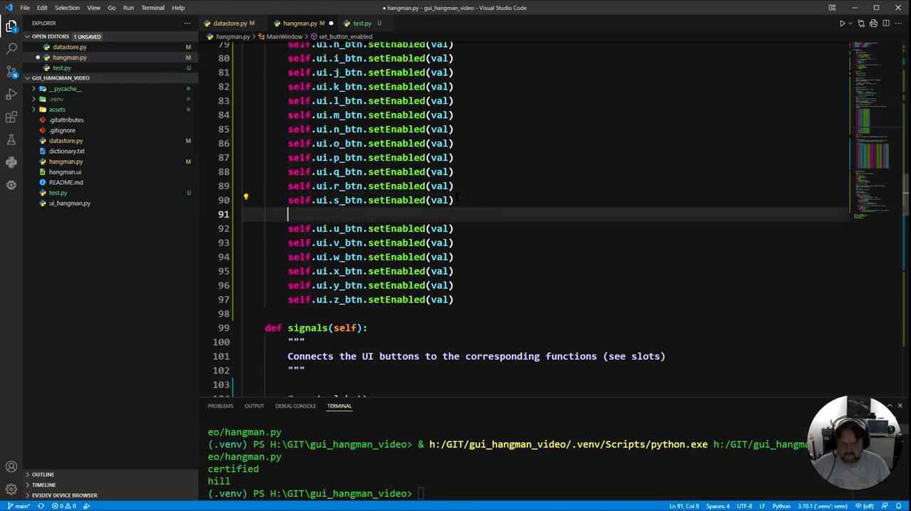
{"action": "type", "text": "self.ui.s_btn.setEnabled(val)"}
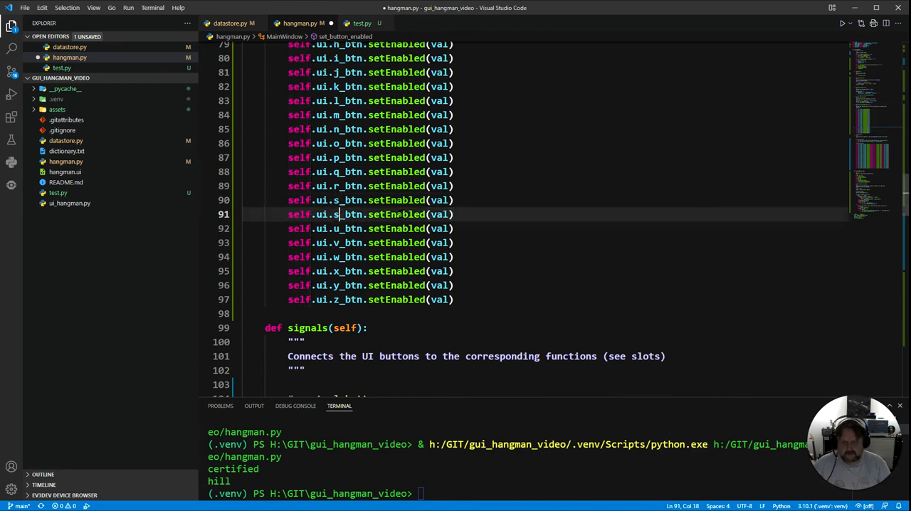
{"action": "type", "text": "t"}
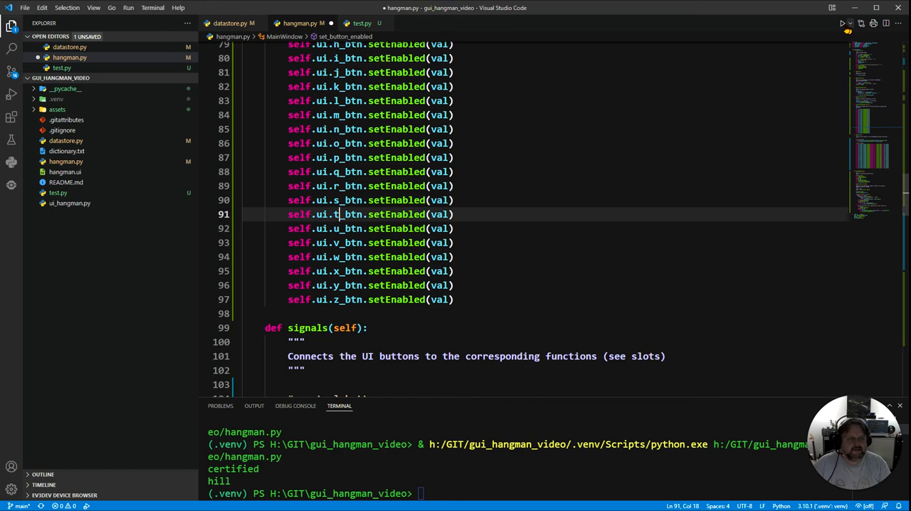
{"action": "left_click", "coordinate": [843, 23]}
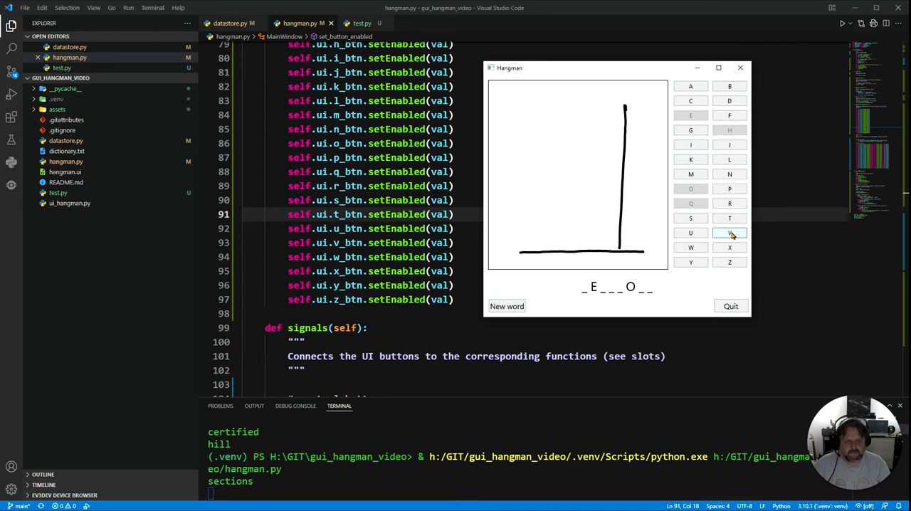
Guess wrong letters until the loss reveals SECTIONS, then start a new word to reset the board.
{"action": "left_click", "coordinate": [729, 233]}
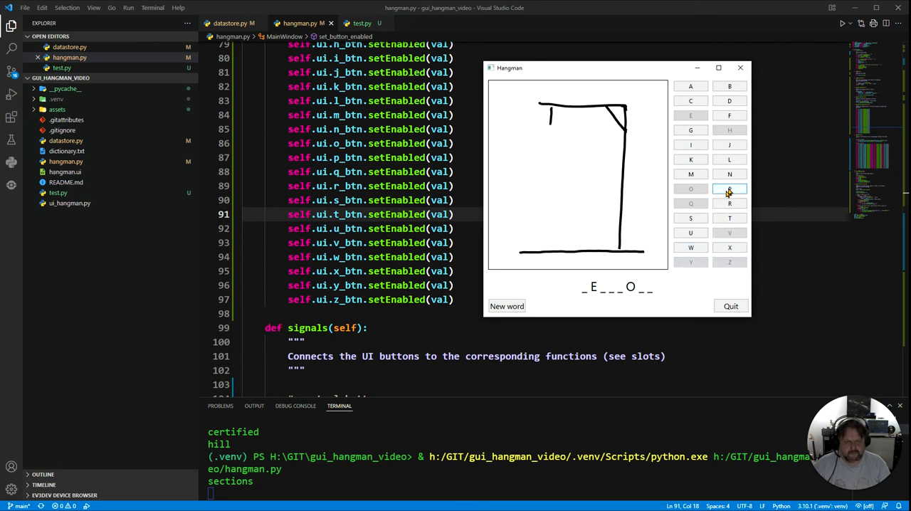
{"action": "left_click", "coordinate": [691, 99]}
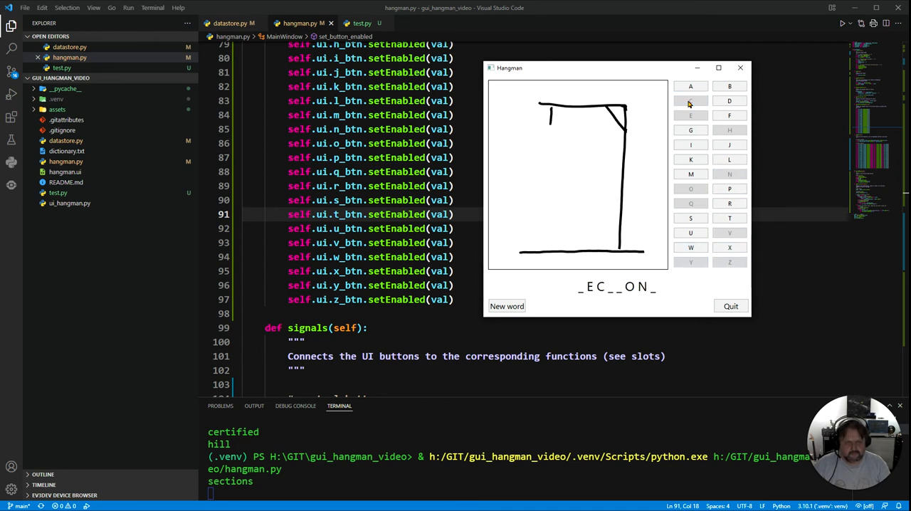
{"action": "left_click", "coordinate": [729, 85]}
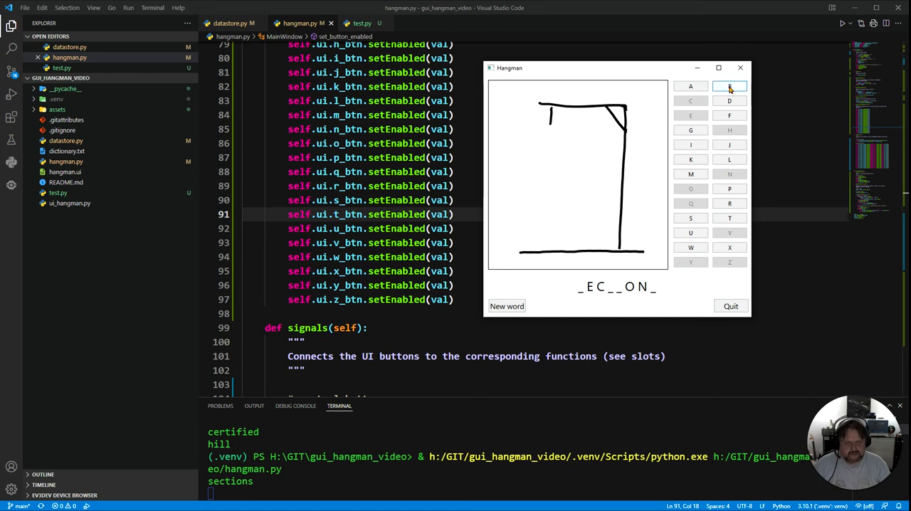
{"action": "left_click", "coordinate": [729, 85]}
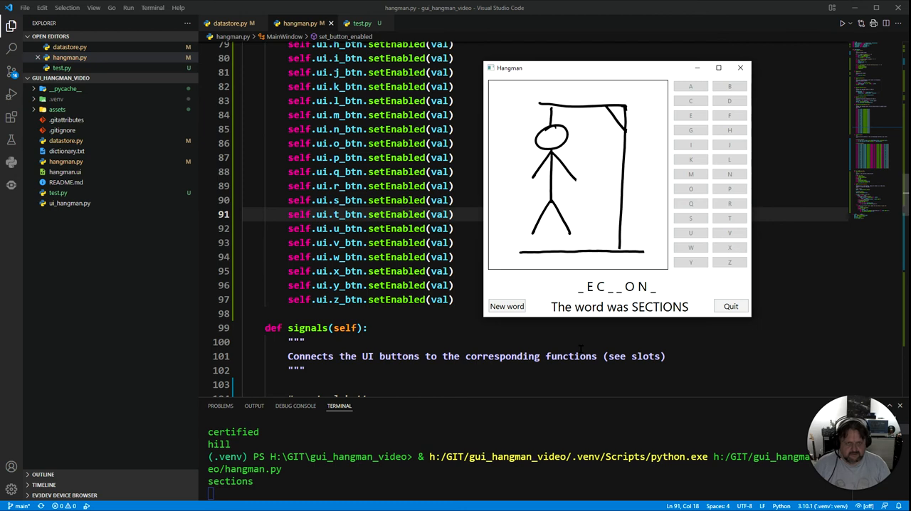
{"action": "mouse_move", "coordinate": [507, 306]}
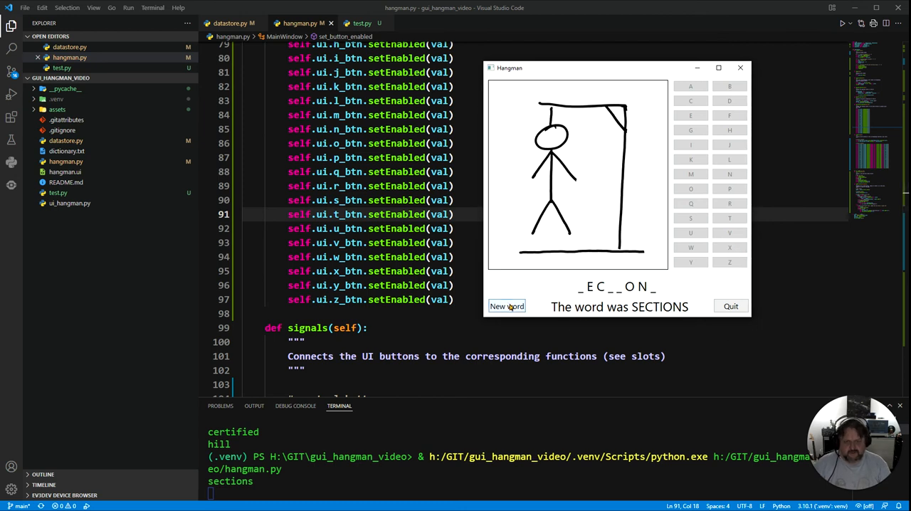
{"action": "left_click", "coordinate": [507, 305]}
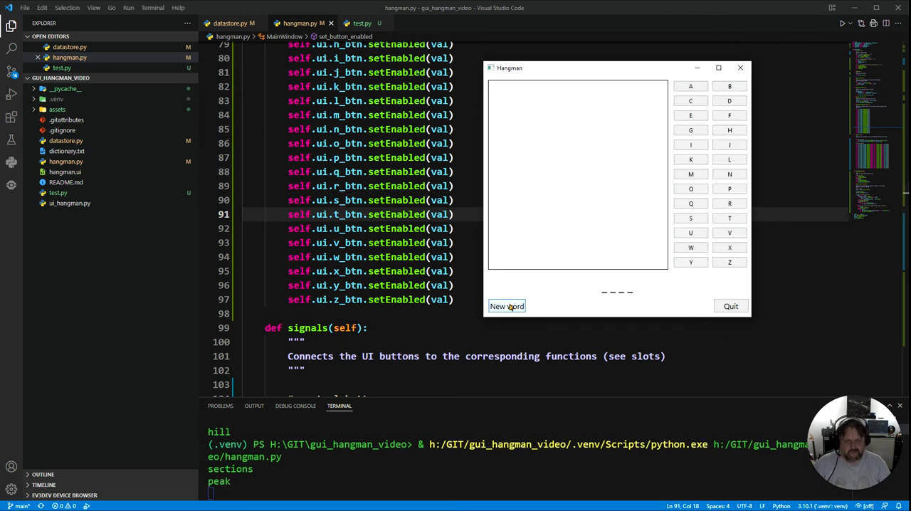